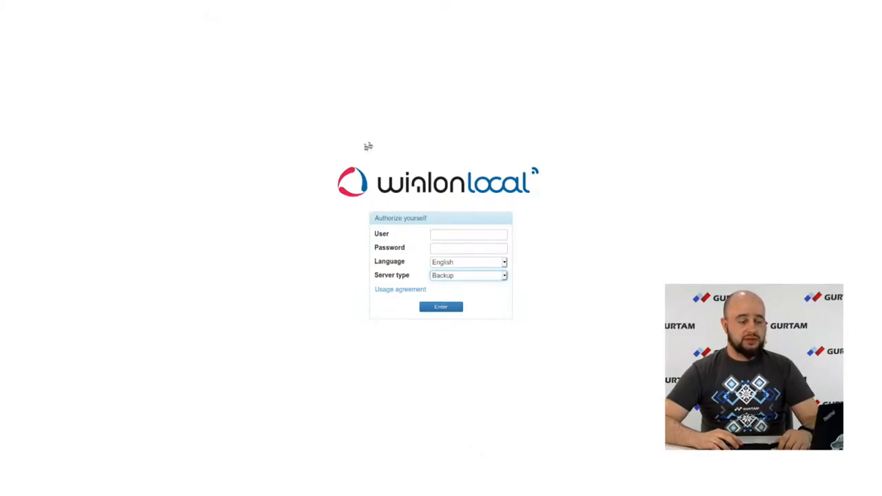
pyautogui.moveTo(339, 168)
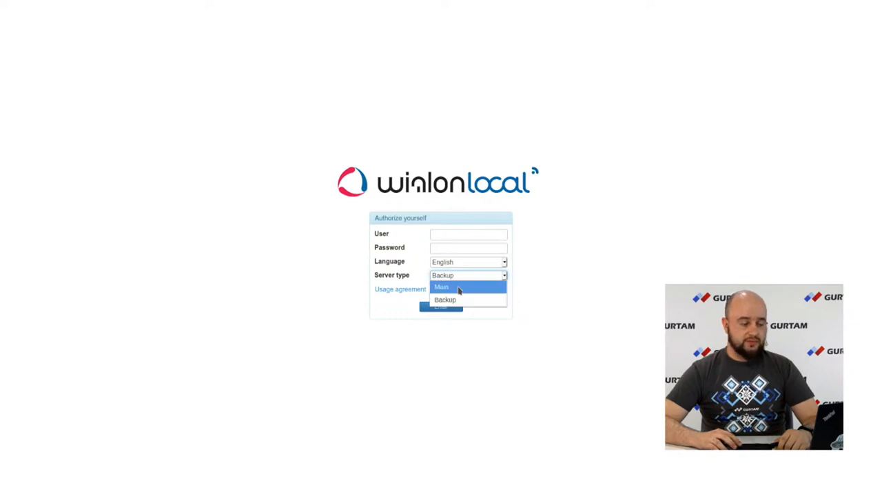
pyautogui.moveTo(445, 301)
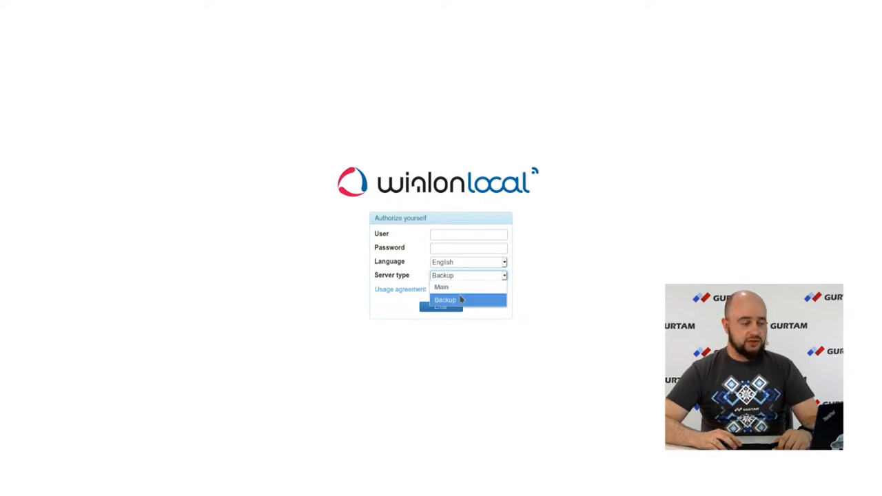
# Sign in to the backup server with type Backup and show its System settings
pyautogui.click(445, 300)
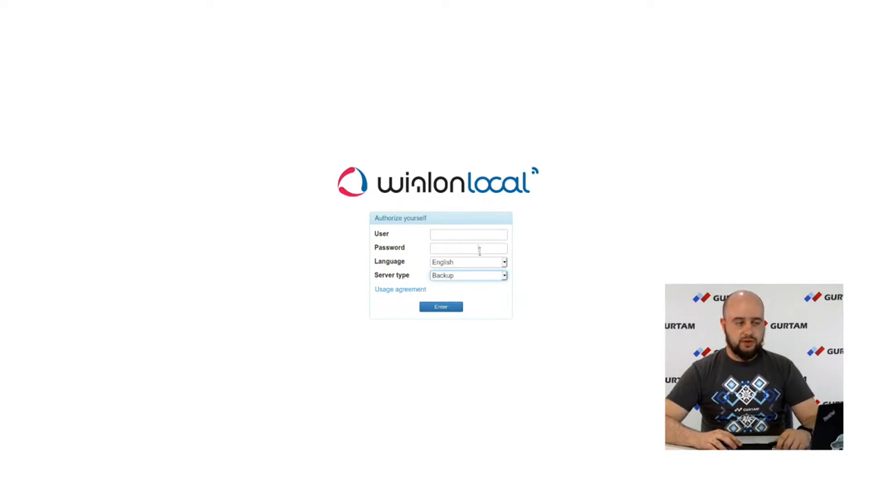
pyautogui.click(441, 306)
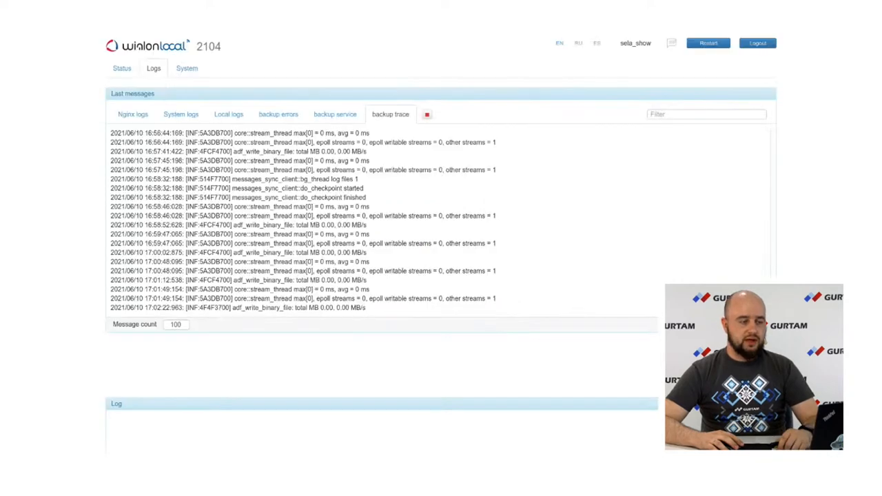
pyautogui.click(187, 69)
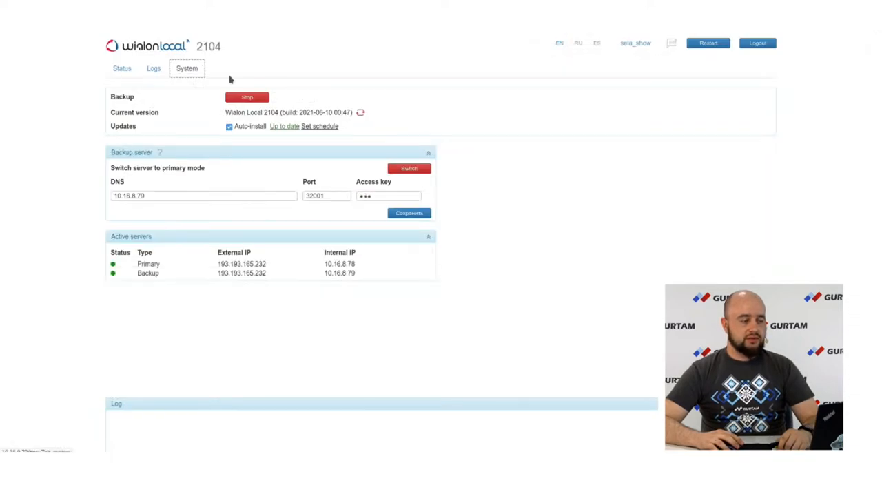
pyautogui.moveTo(349, 284)
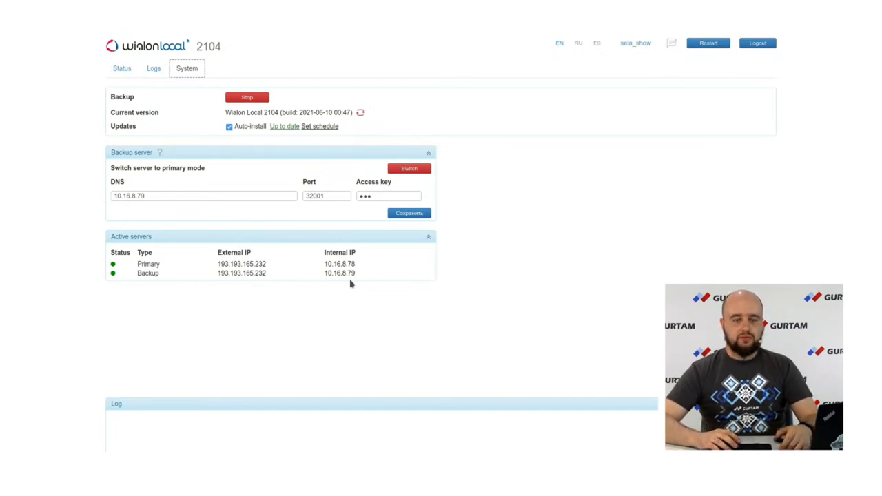
pyautogui.moveTo(360, 250)
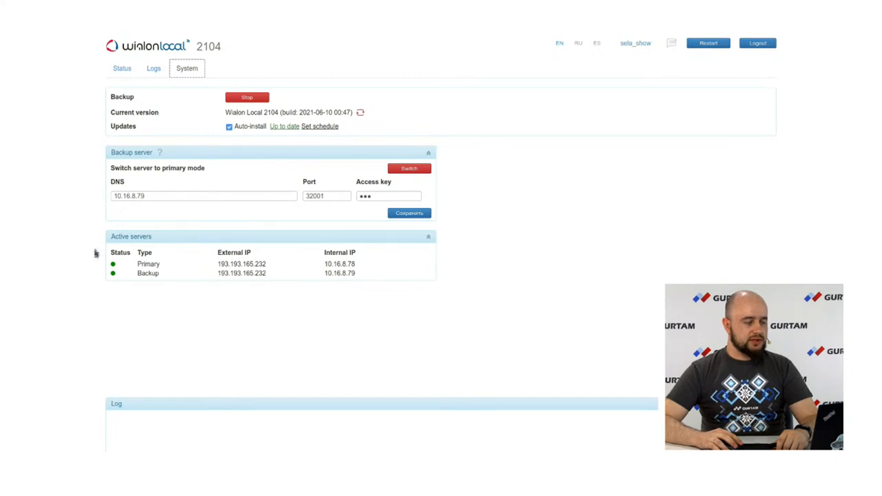
pyautogui.moveTo(100, 254)
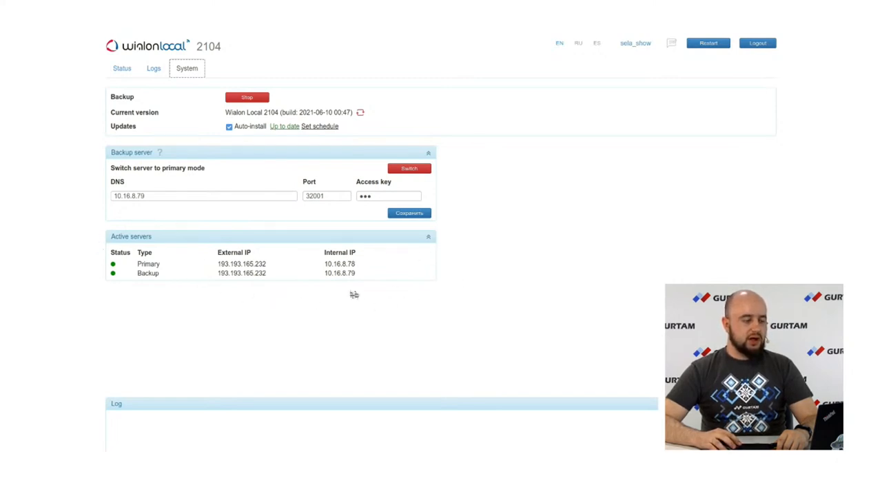
pyautogui.moveTo(172, 288)
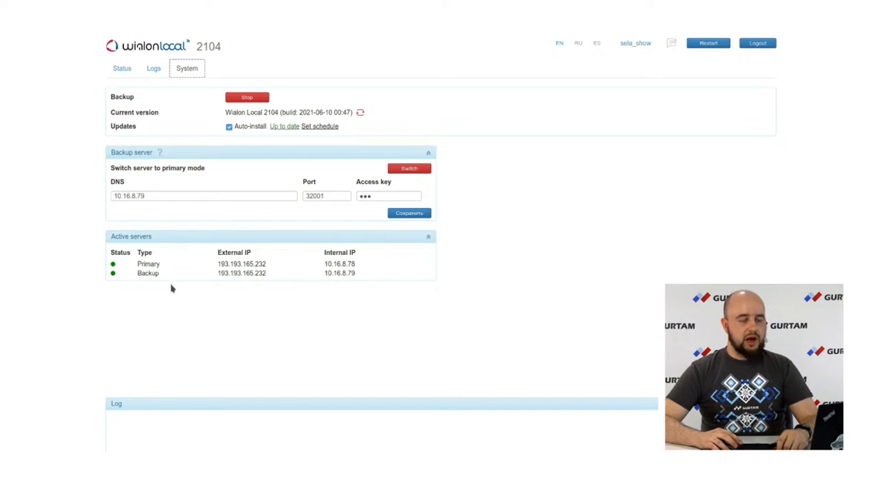
pyautogui.moveTo(201, 270)
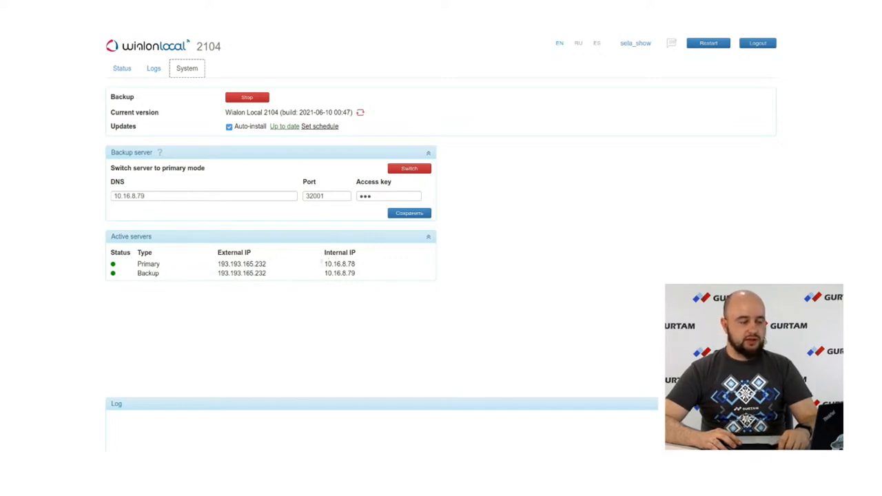
pyautogui.moveTo(296, 276)
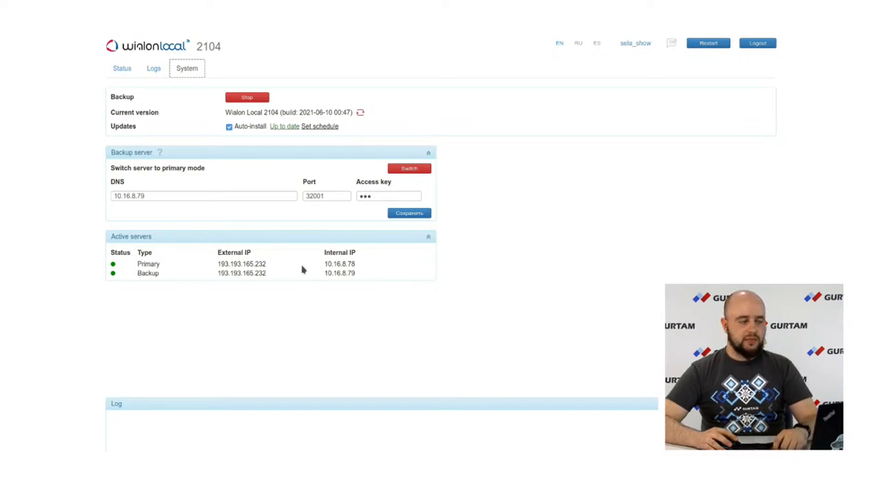
pyautogui.moveTo(296, 266)
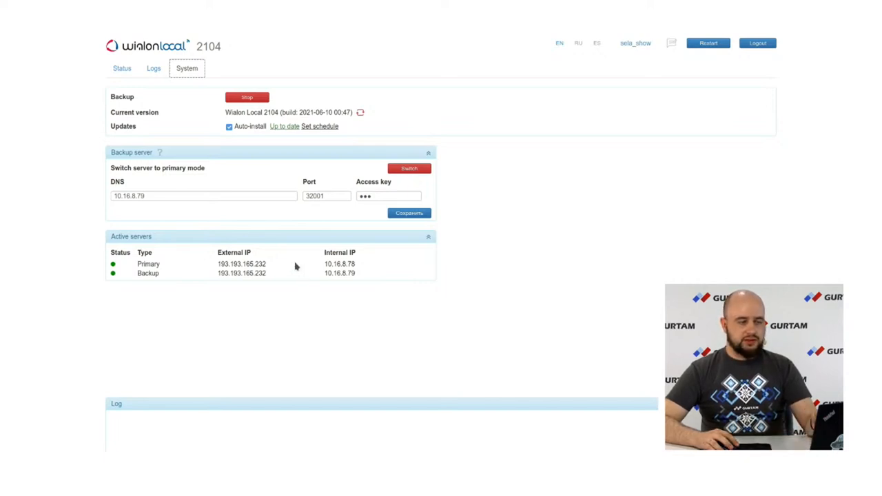
# View the primary server's Status dashboard, then return to the backup server's System page
pyautogui.click(121, 69)
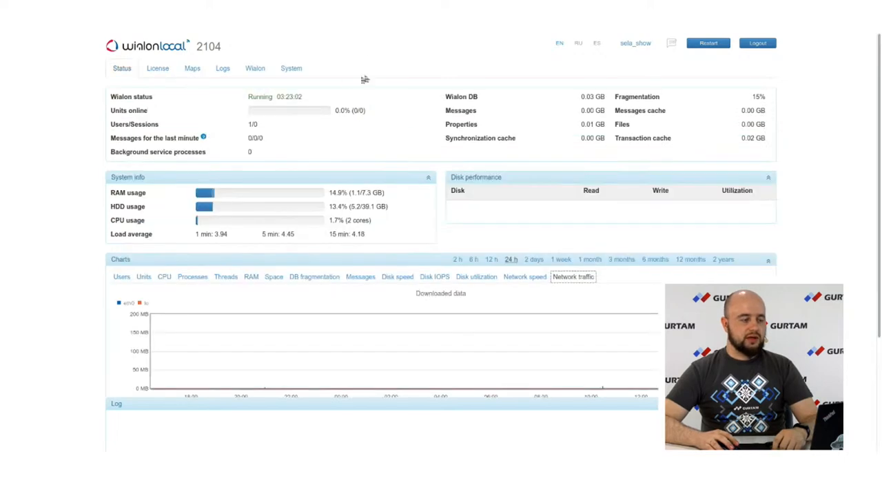
pyautogui.click(290, 67)
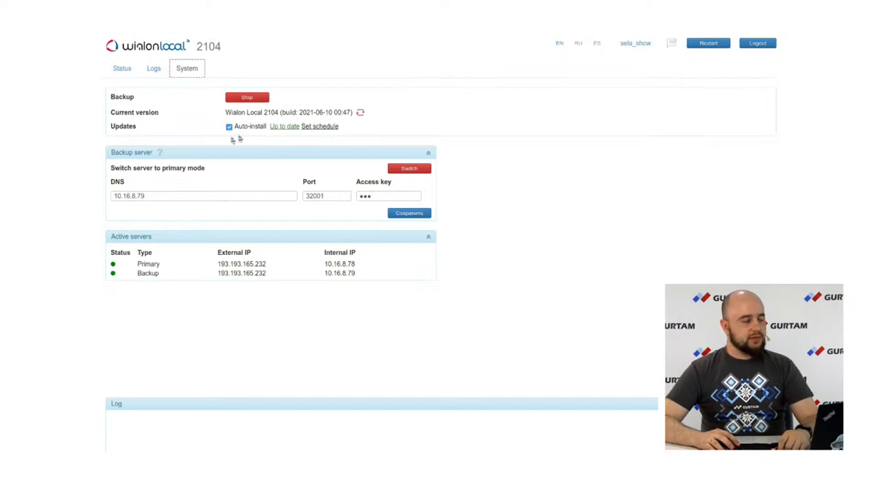
pyautogui.moveTo(443, 163)
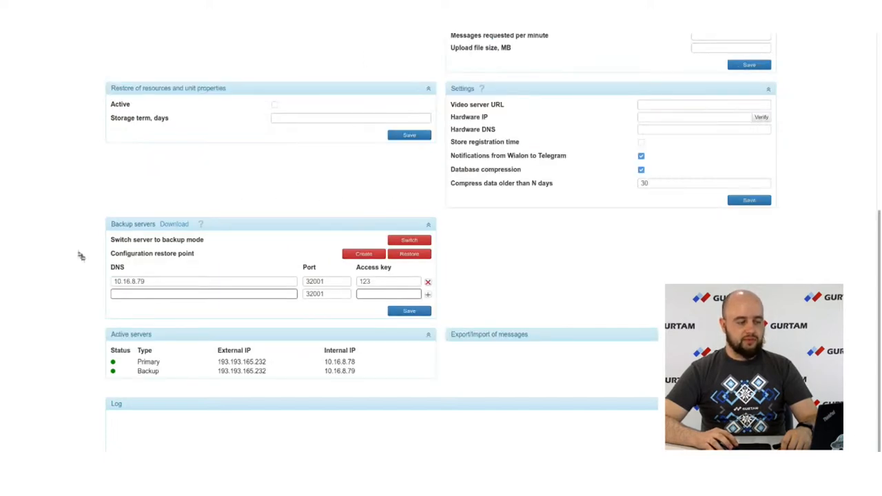
pyautogui.moveTo(307, 209)
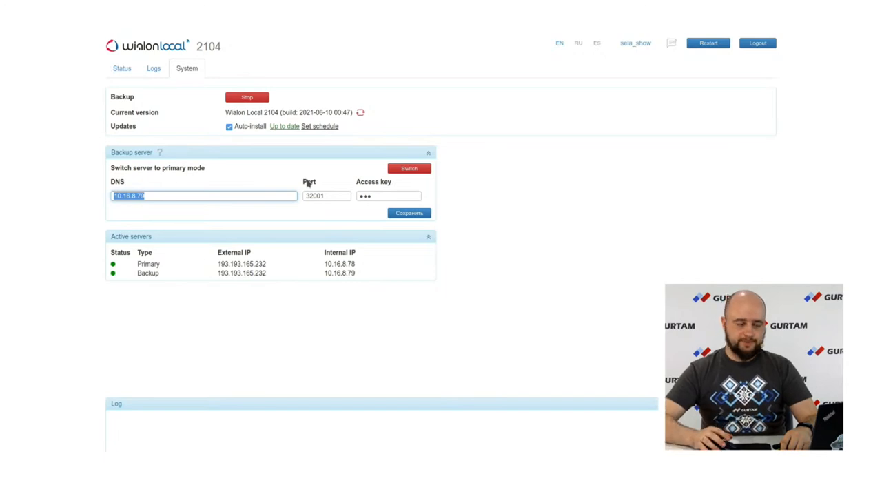
pyautogui.moveTo(383, 184)
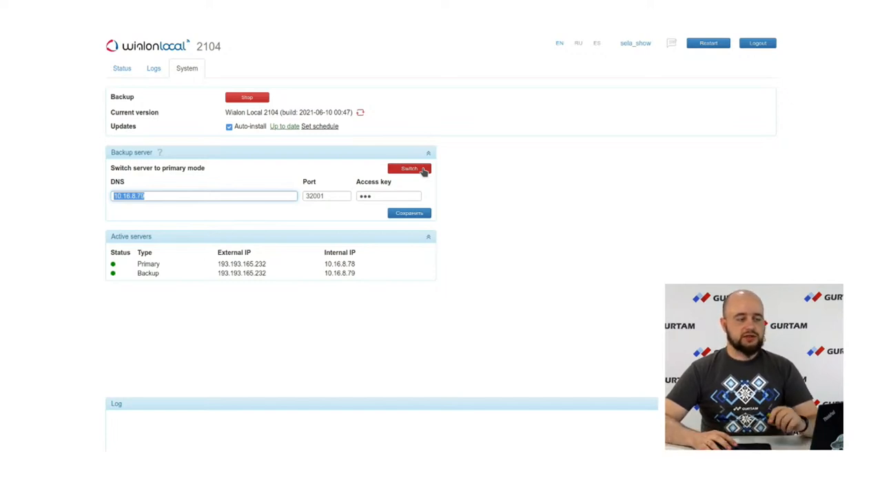
pyautogui.moveTo(392, 43)
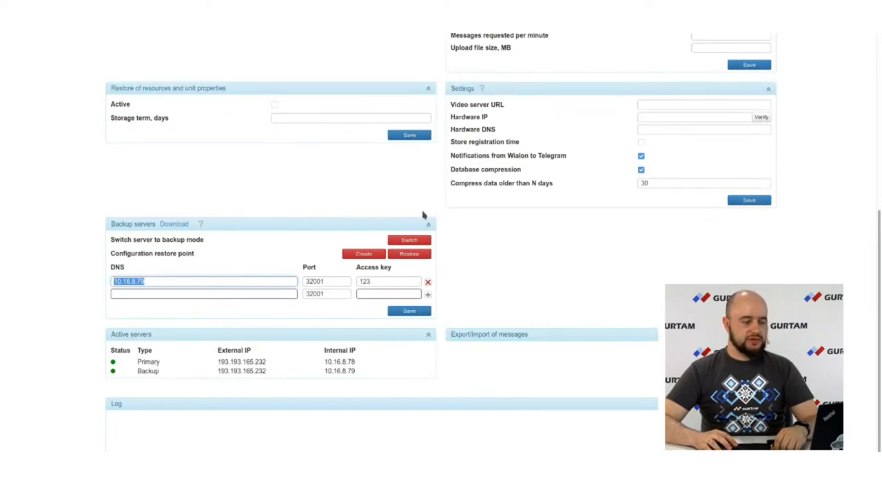
# Switch the primary server to backup mode, sign back in and save the backup server settings
pyautogui.click(409, 240)
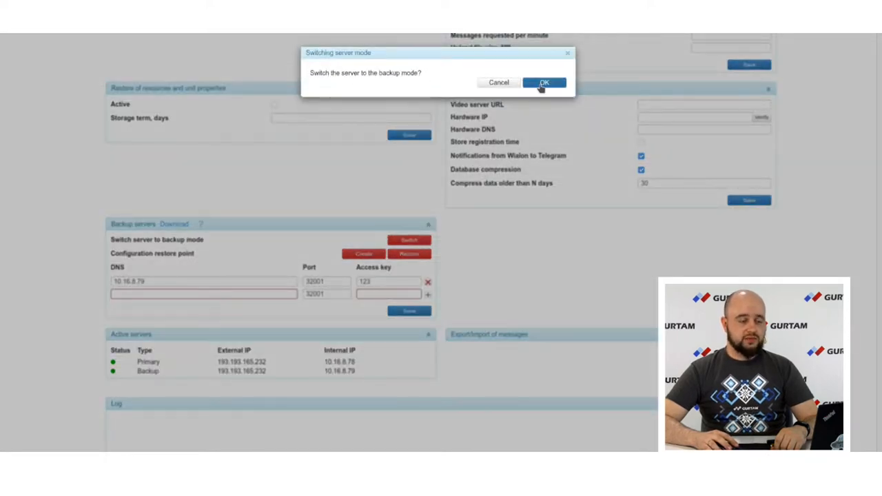
pyautogui.click(544, 83)
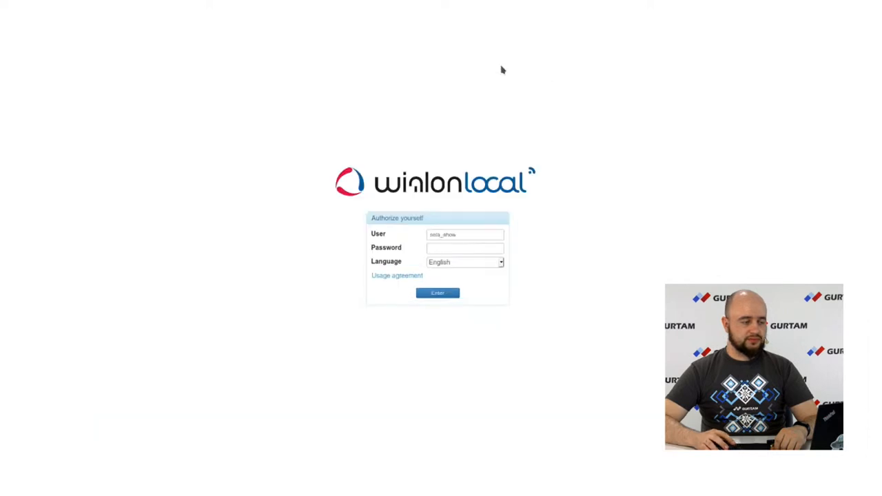
pyautogui.click(465, 234)
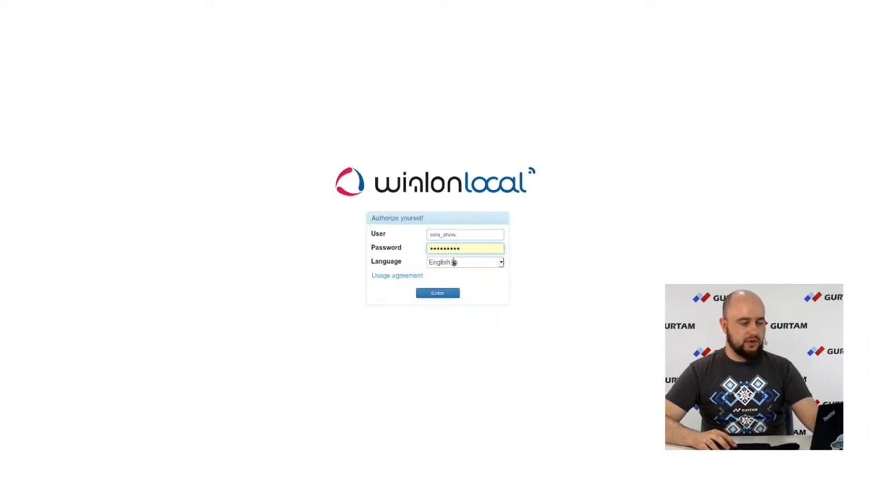
pyautogui.click(438, 292)
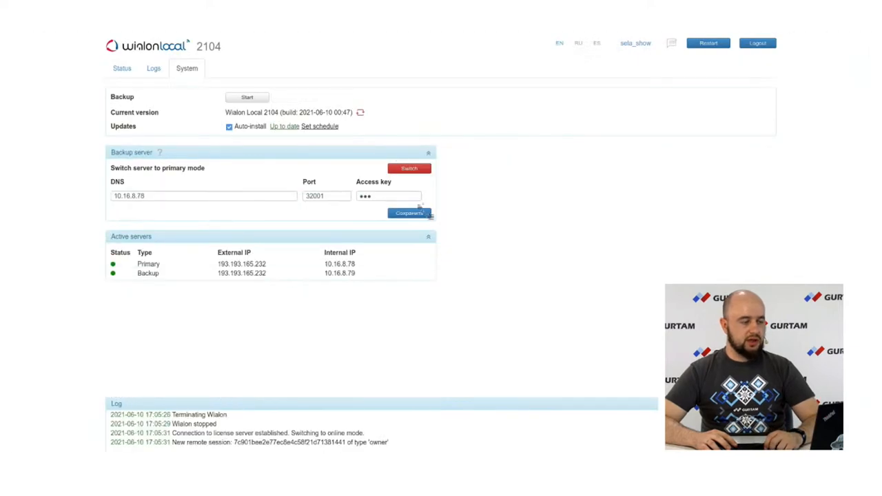
pyautogui.click(408, 168)
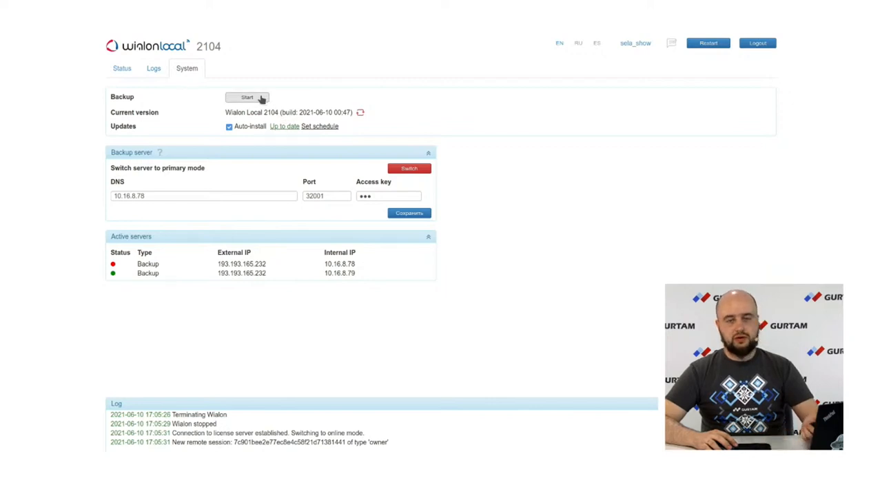
# Start the backup process on the server now in backup mode
pyautogui.click(247, 97)
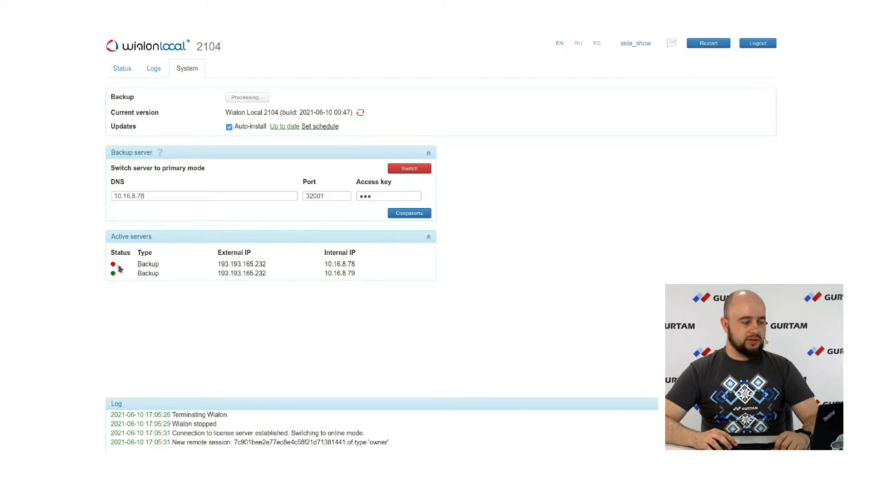
pyautogui.click(246, 96)
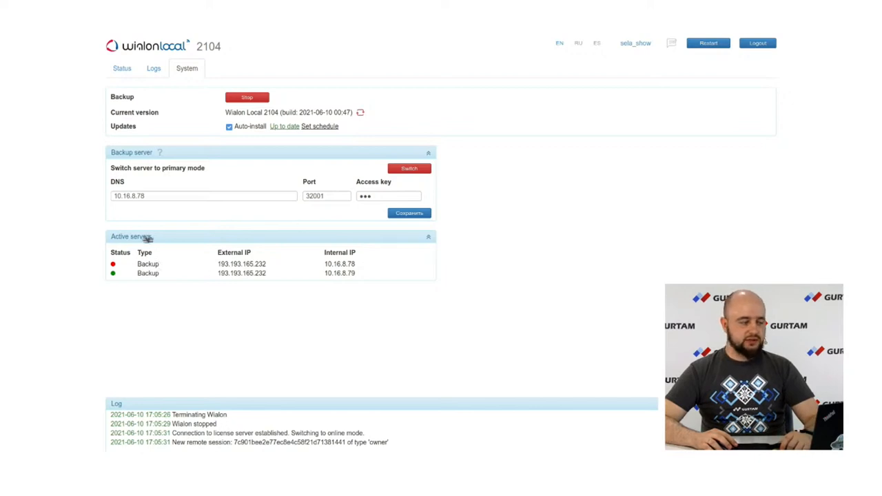
pyautogui.moveTo(364, 288)
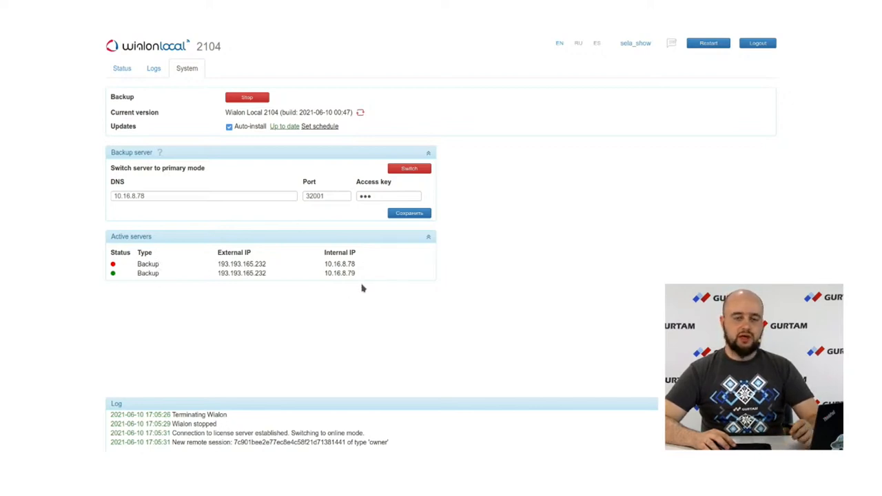
pyautogui.moveTo(185, 259)
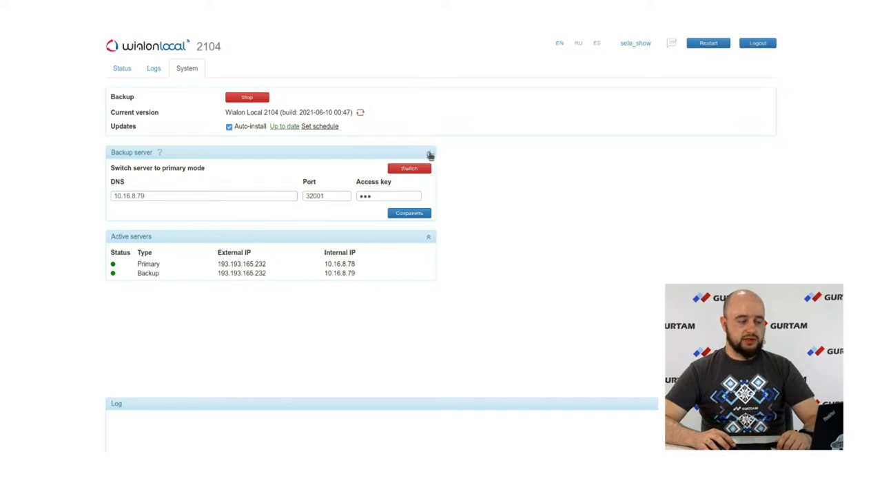
pyautogui.click(408, 168)
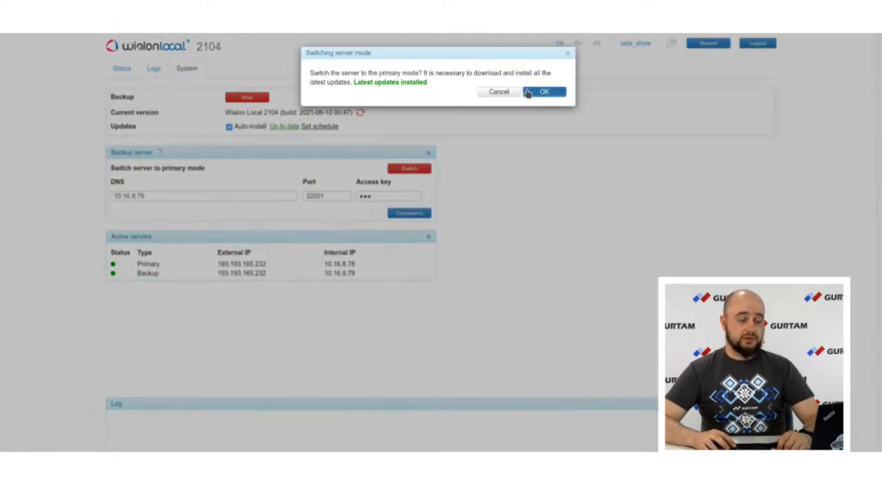
pyautogui.click(544, 91)
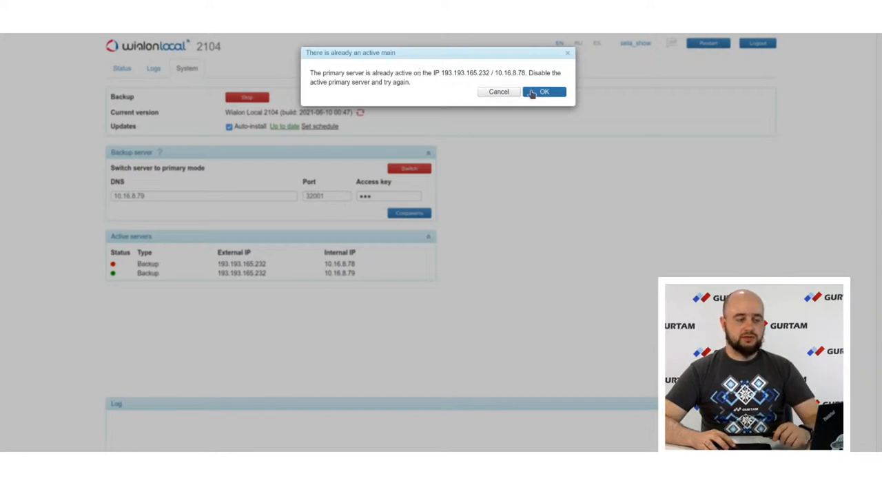
pyautogui.click(544, 91)
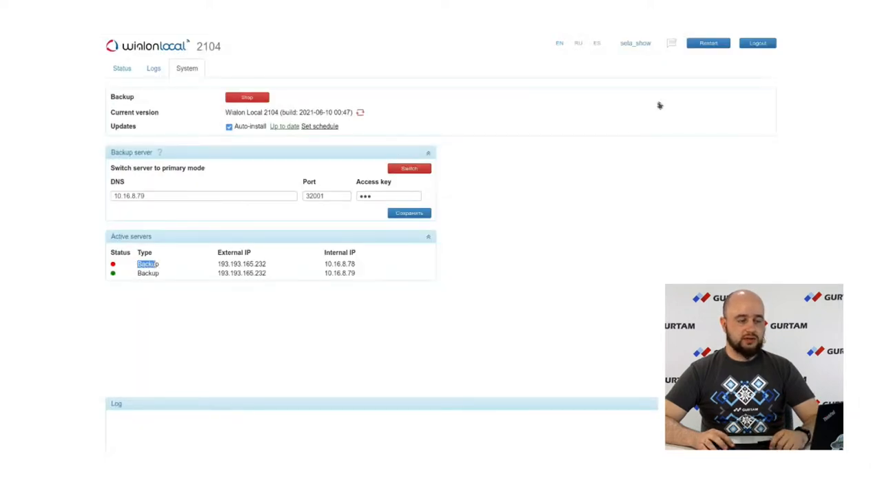
# Switch the backup server to primary, agreeing to move backup database files, and return to sign-in
pyautogui.click(408, 169)
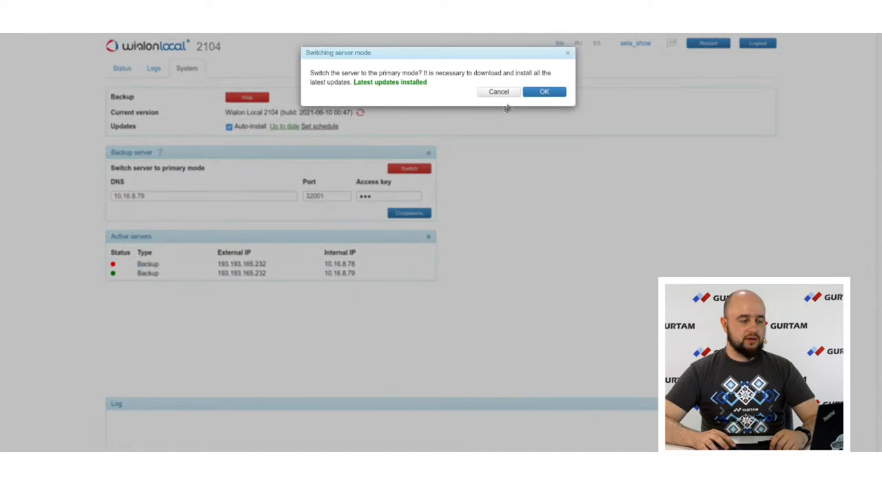
pyautogui.click(544, 91)
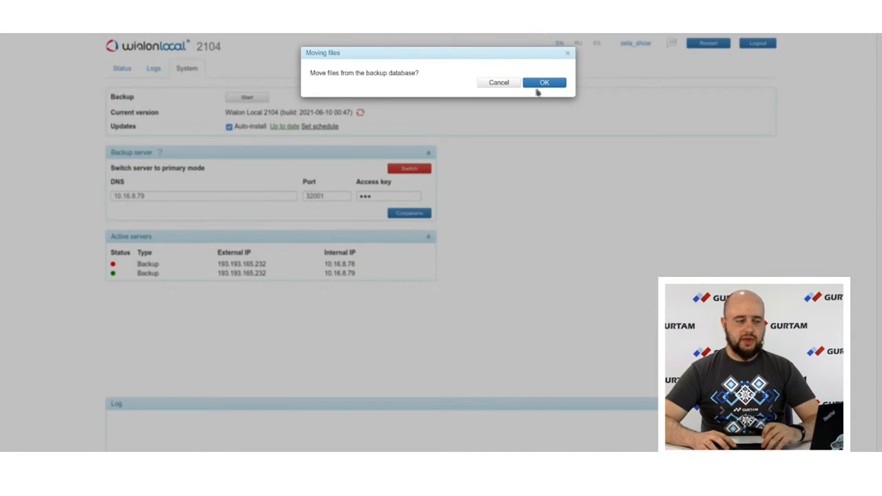
pyautogui.click(543, 82)
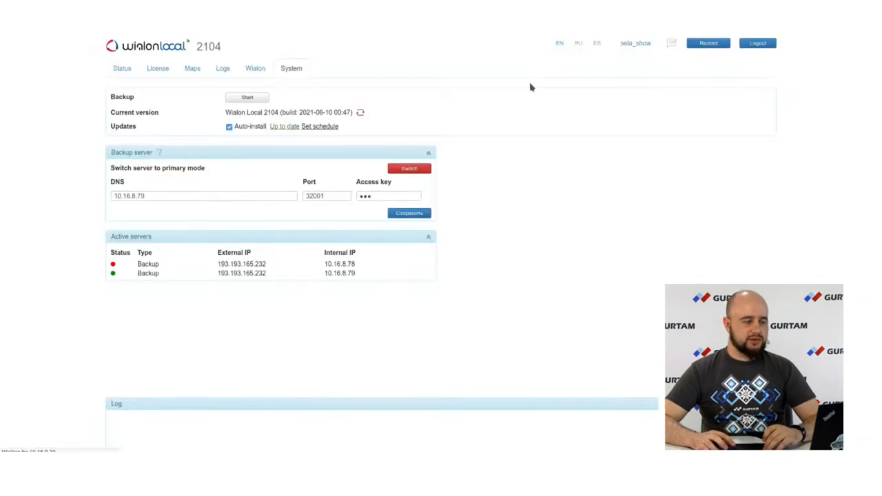
pyautogui.click(756, 43)
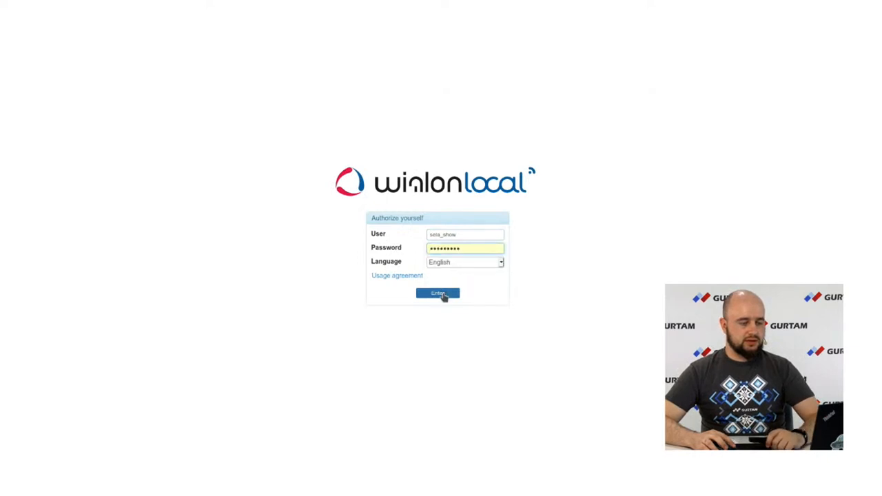
# Sign in to the new primary server and start the Wialon service there
pyautogui.click(439, 293)
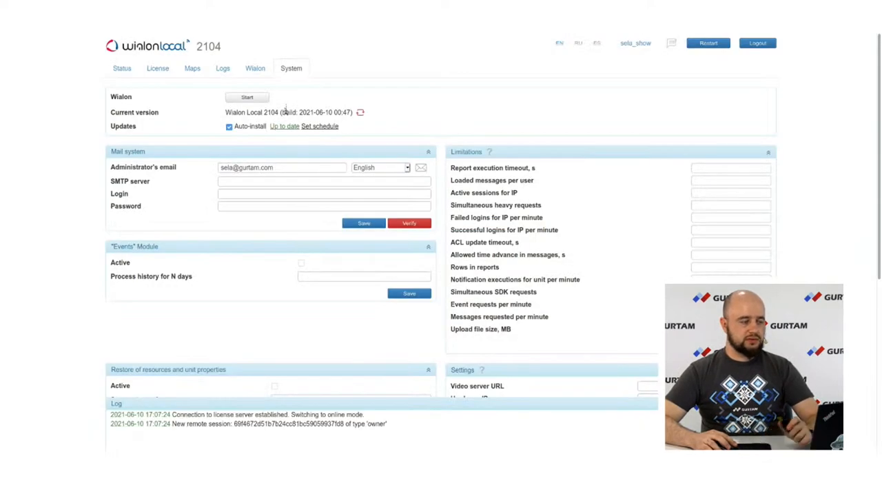
pyautogui.click(246, 97)
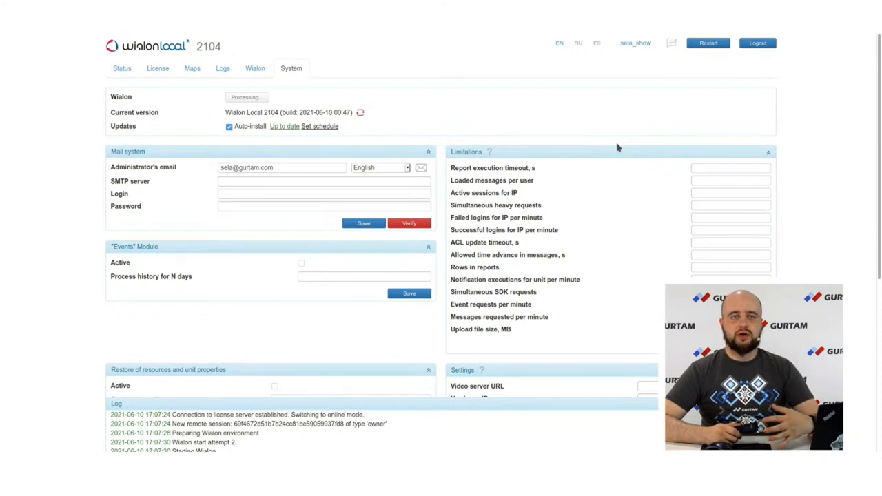
pyautogui.click(247, 96)
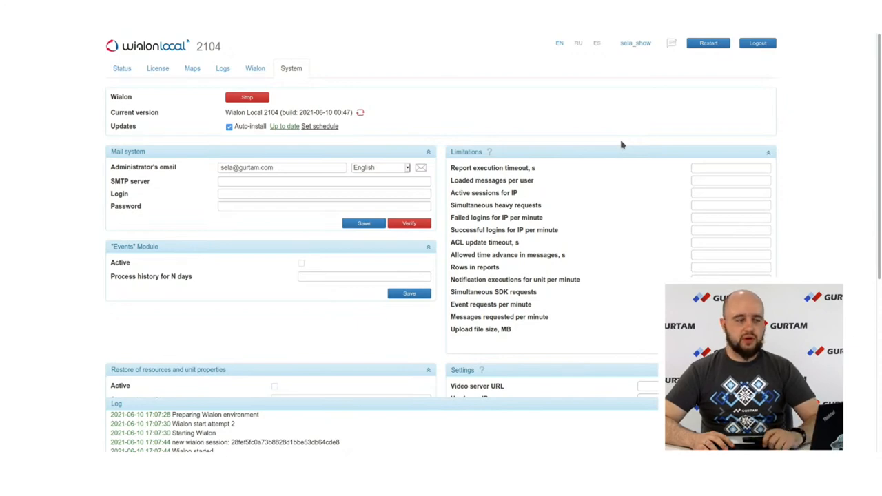
pyautogui.scroll(3)
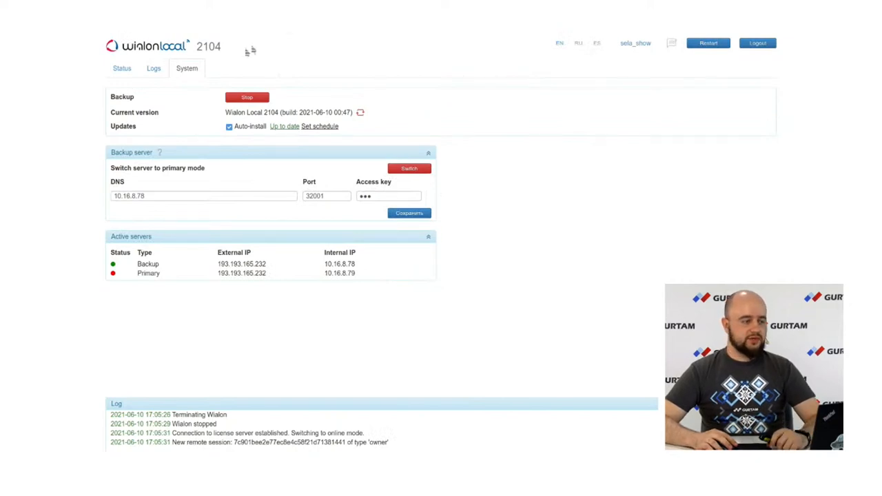
# Show the backup server's Status dashboard with Local Backup status Running
pyautogui.click(121, 69)
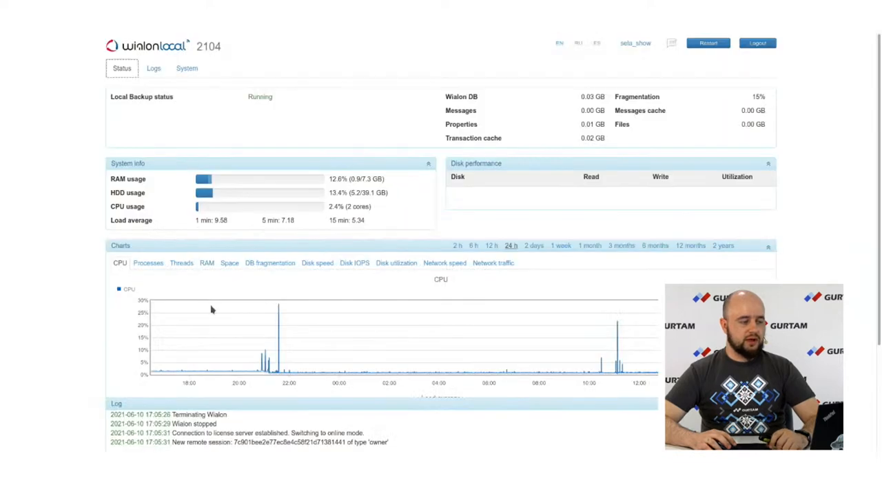
pyautogui.moveTo(216, 306)
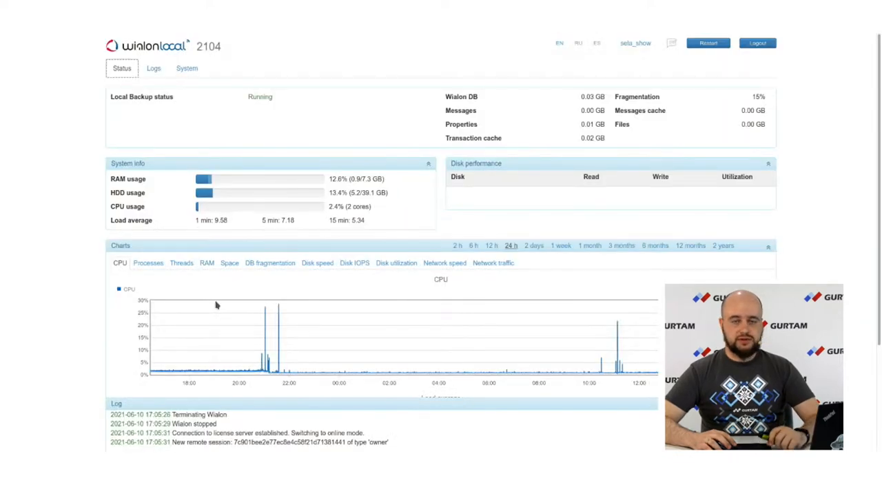
pyautogui.moveTo(298, 151)
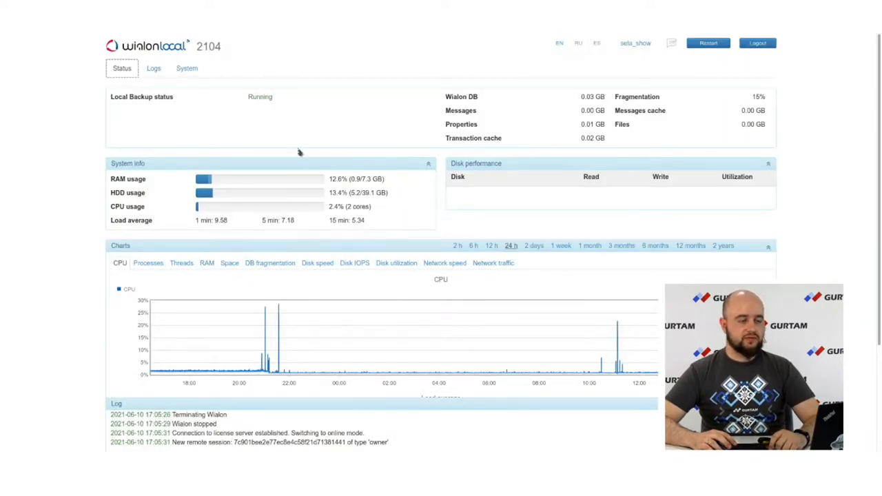
pyautogui.moveTo(313, 159)
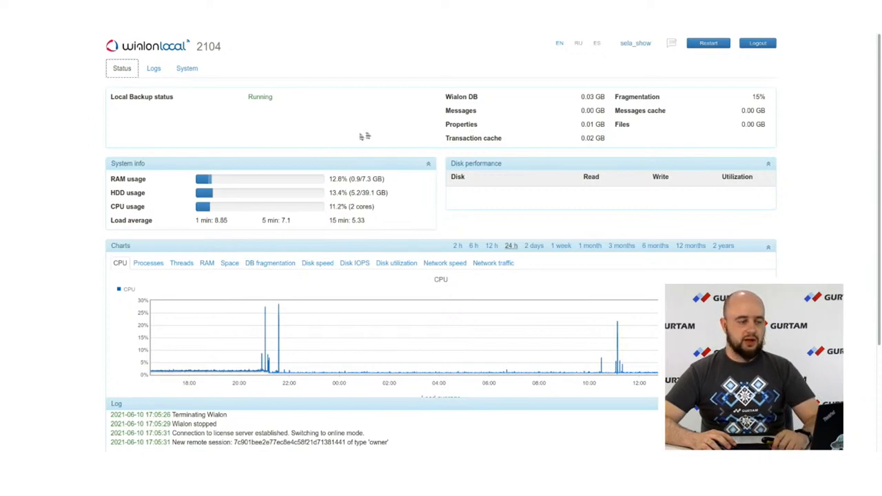
pyautogui.moveTo(725, 153)
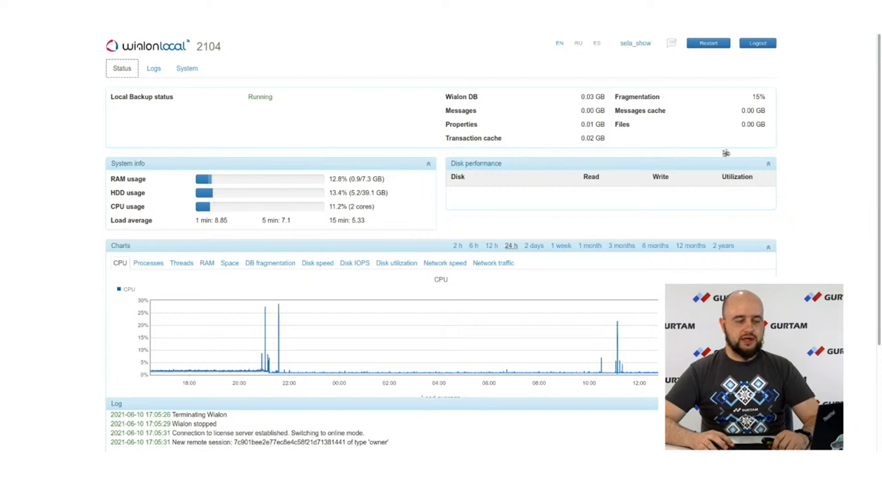
pyautogui.moveTo(673, 140)
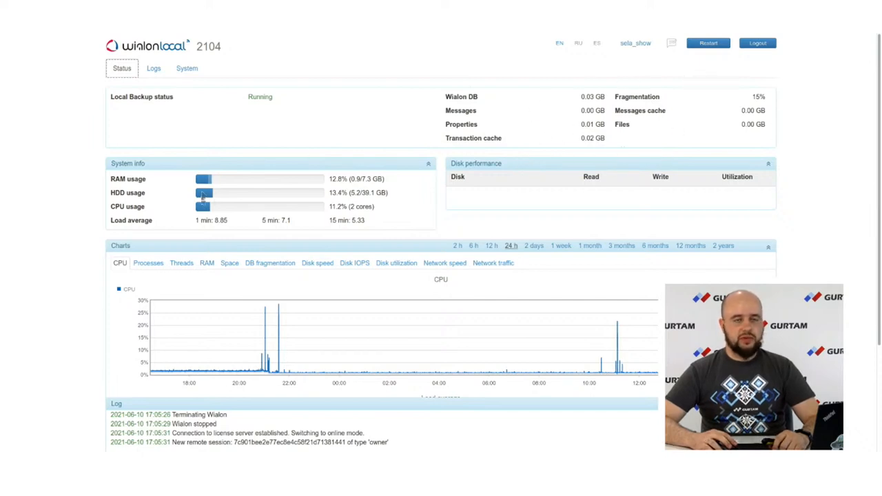
pyautogui.moveTo(286, 165)
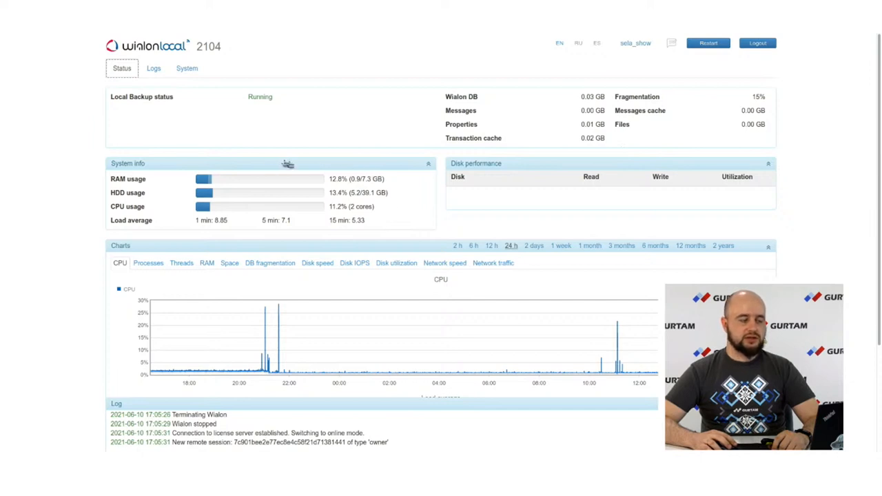
pyautogui.moveTo(331, 201)
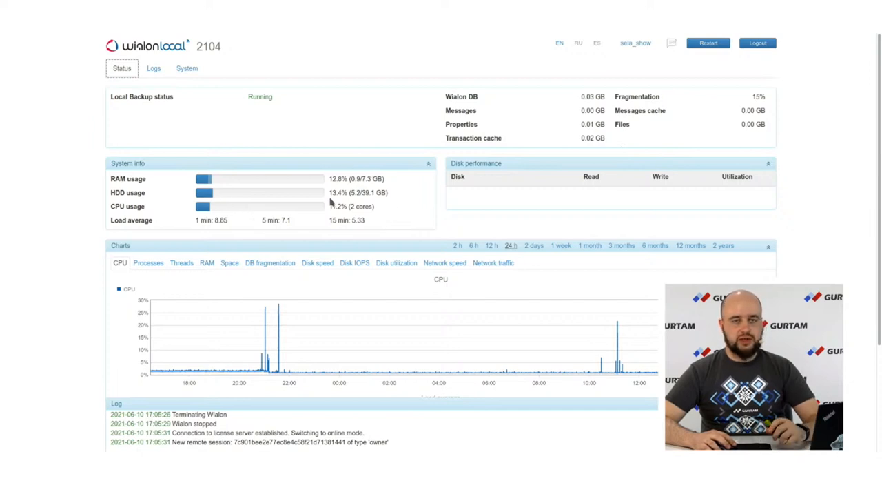
pyautogui.moveTo(263, 209)
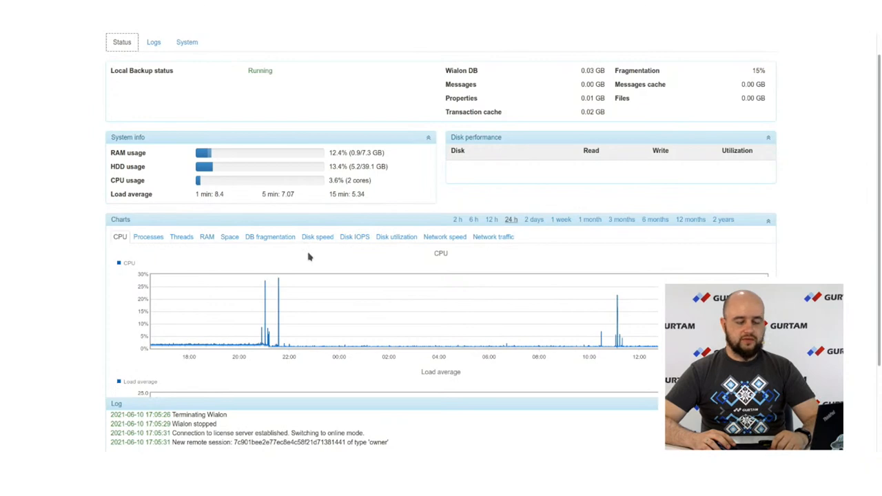
pyautogui.moveTo(358, 254)
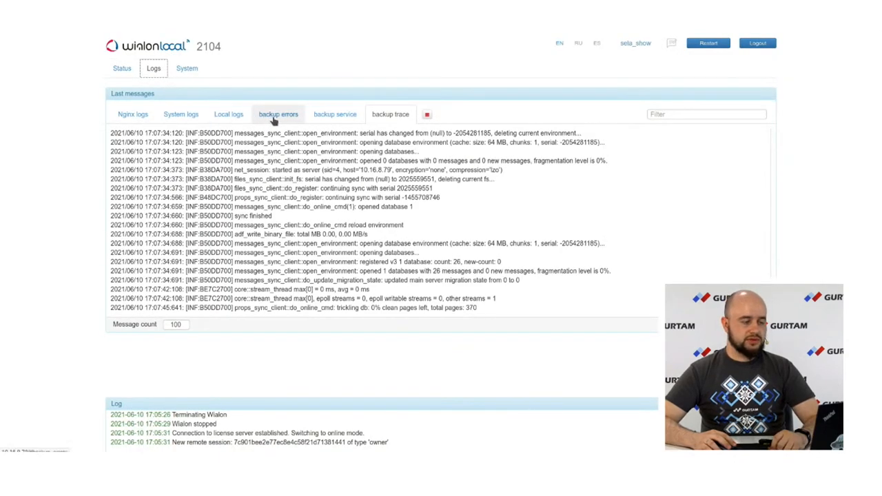
# View the backup errors log, then the empty backup service log
pyautogui.click(334, 112)
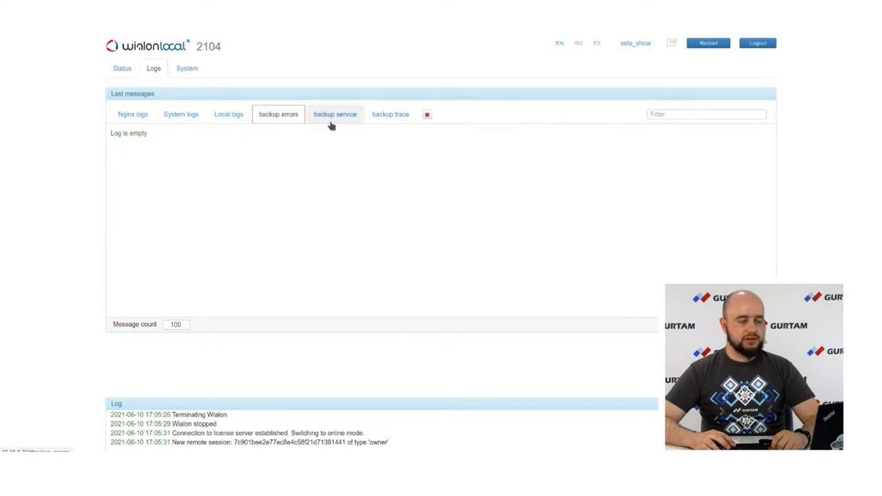
pyautogui.click(389, 113)
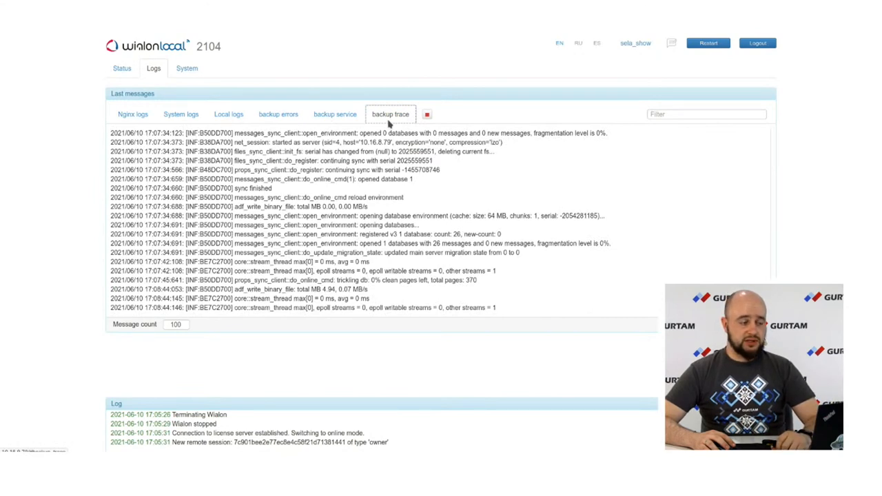
pyautogui.moveTo(388, 127)
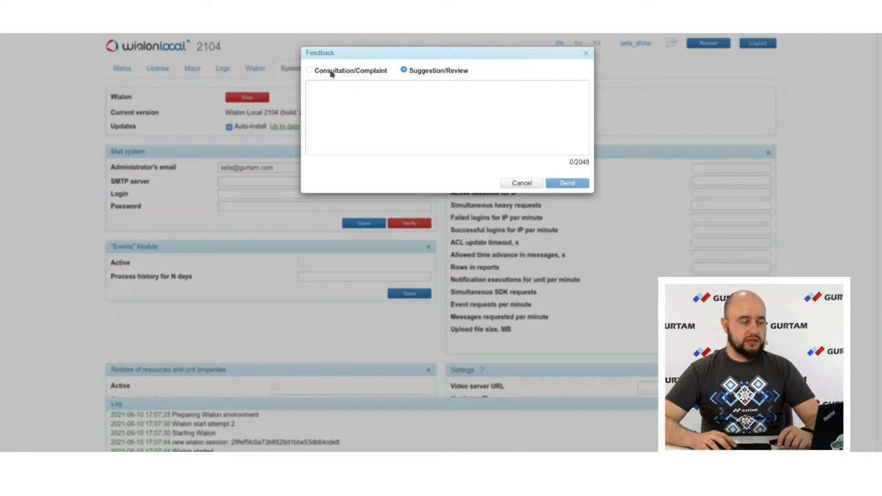
# Toggle the Consultation/Complaint and Suggestion/Review choices, then cancel the feedback form unsent
pyautogui.click(308, 71)
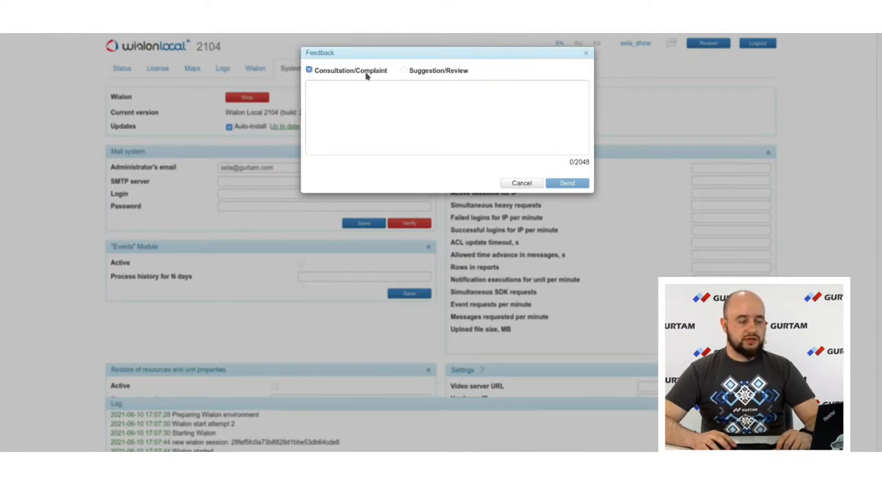
pyautogui.click(309, 70)
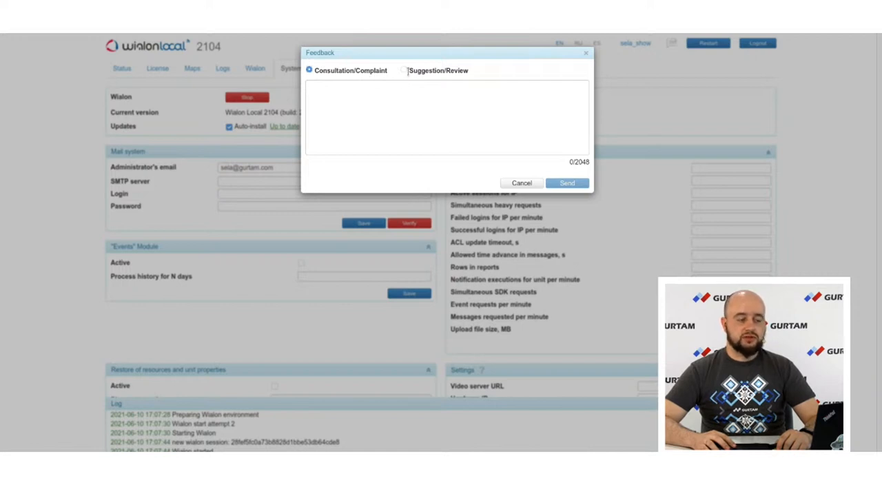
pyautogui.click(403, 70)
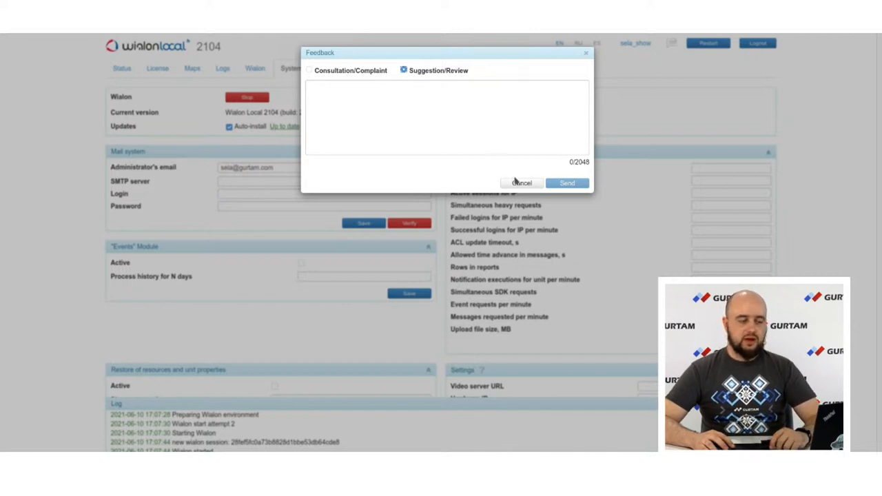
pyautogui.click(521, 182)
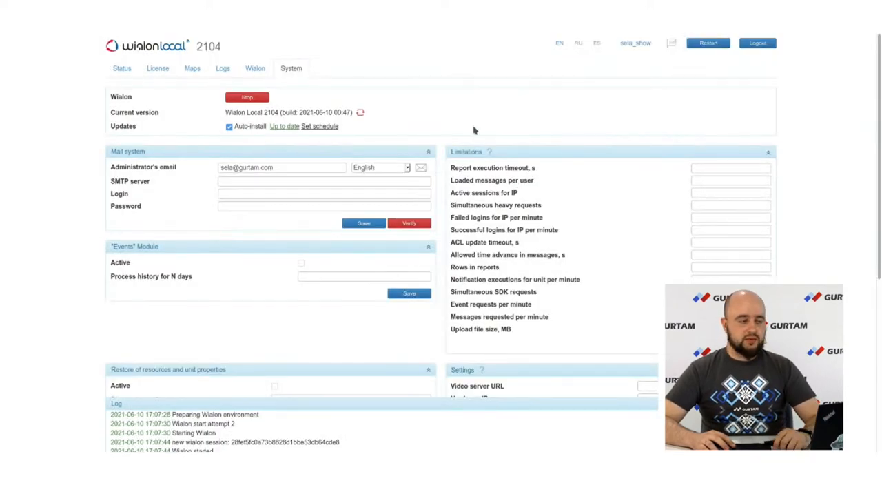
pyautogui.moveTo(418, 127)
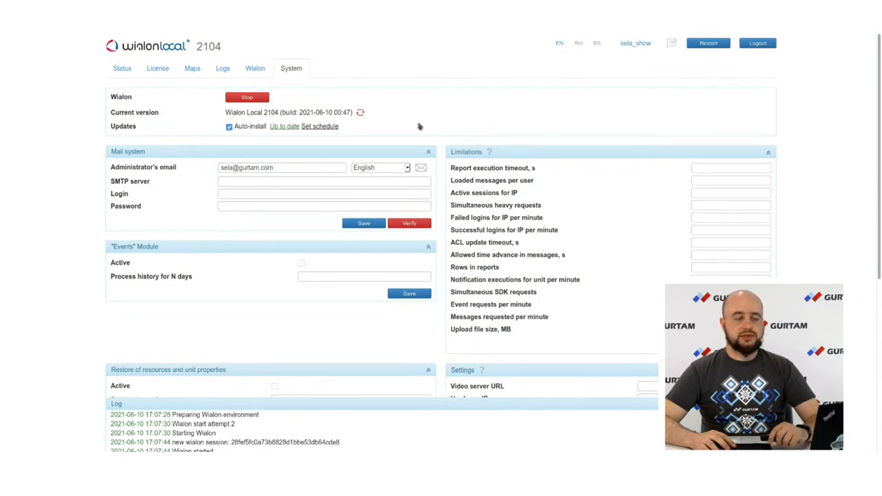
pyautogui.moveTo(320, 126)
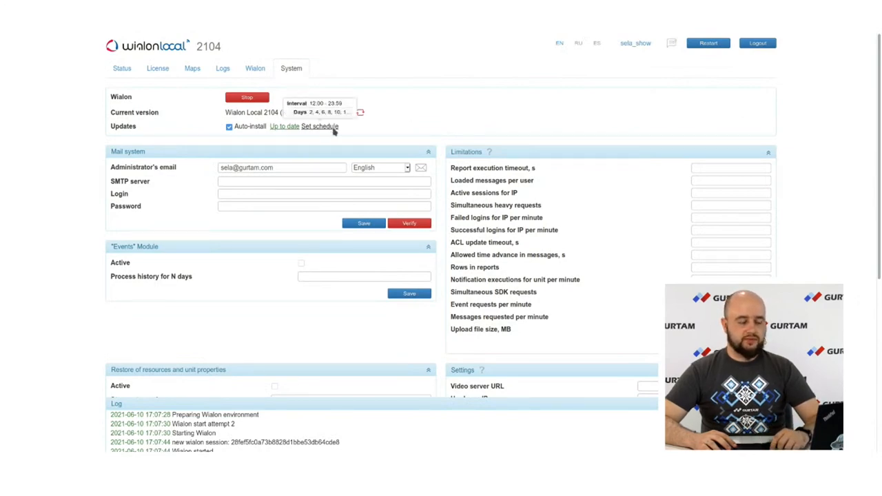
pyautogui.click(320, 127)
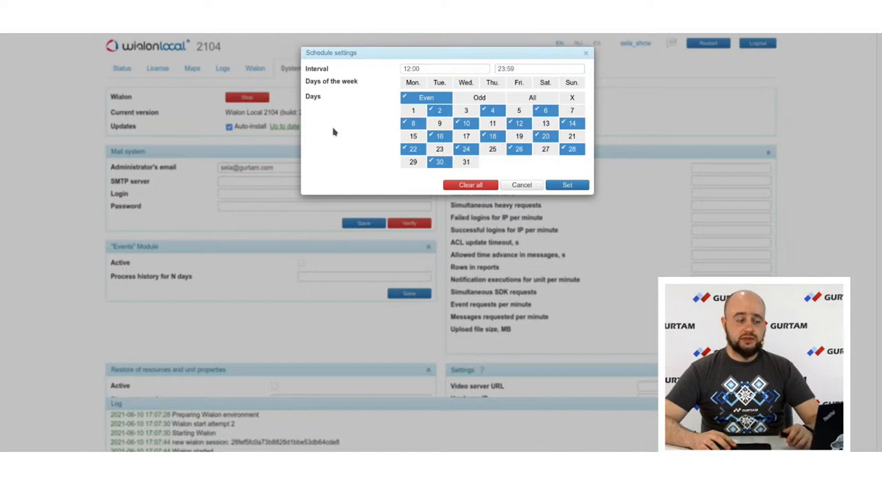
pyautogui.moveTo(358, 129)
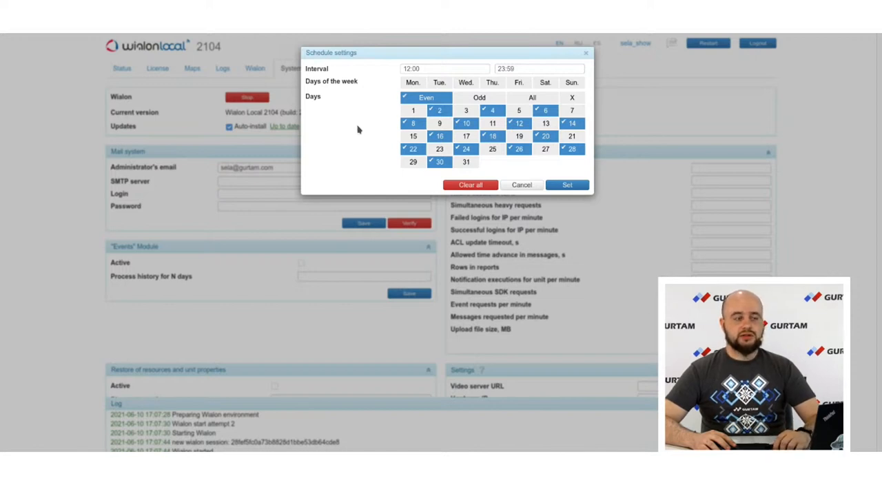
pyautogui.moveTo(318, 136)
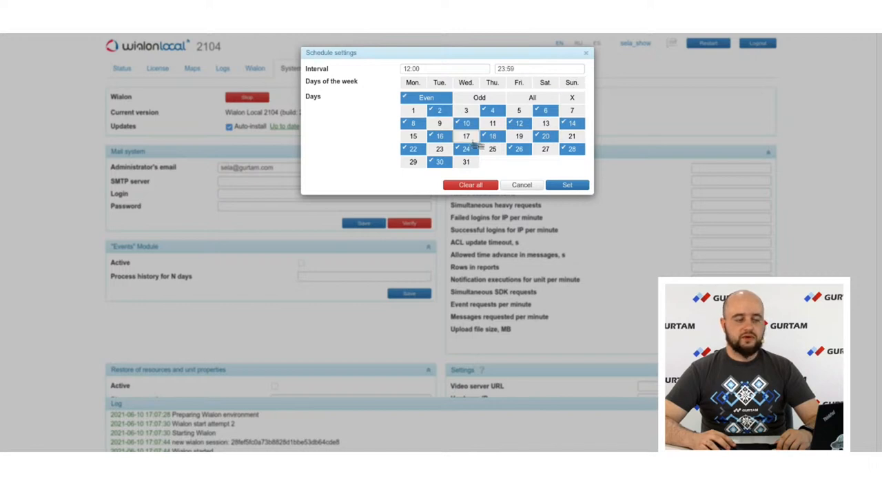
pyautogui.click(466, 137)
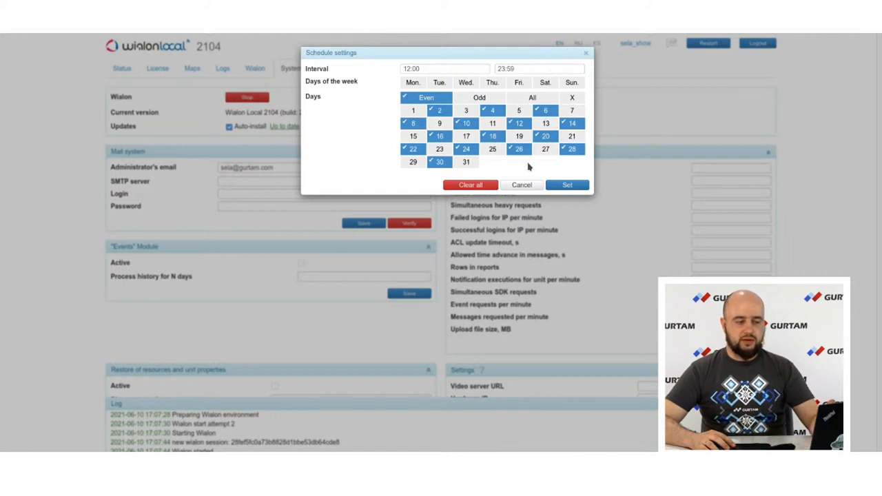
pyautogui.moveTo(532, 162)
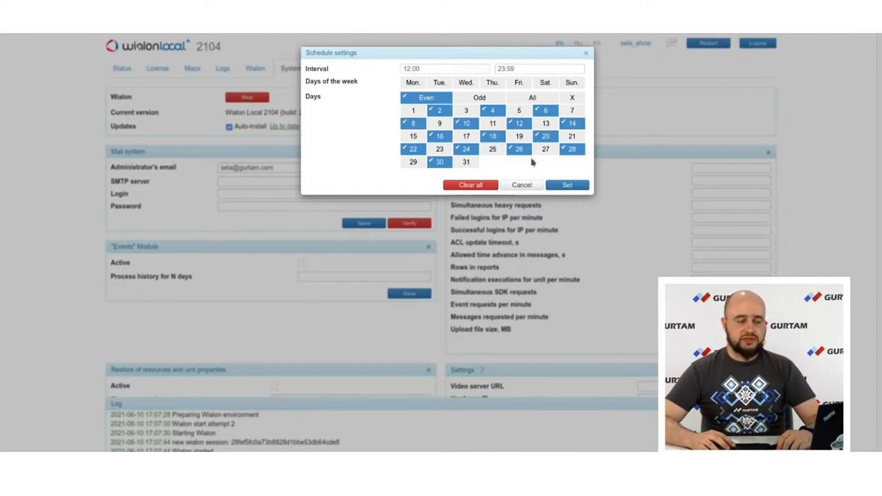
pyautogui.moveTo(544, 91)
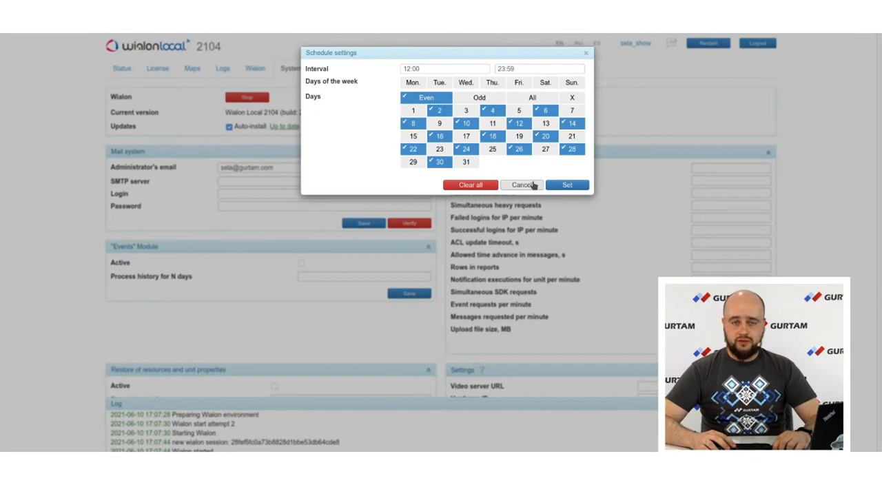
pyautogui.click(522, 184)
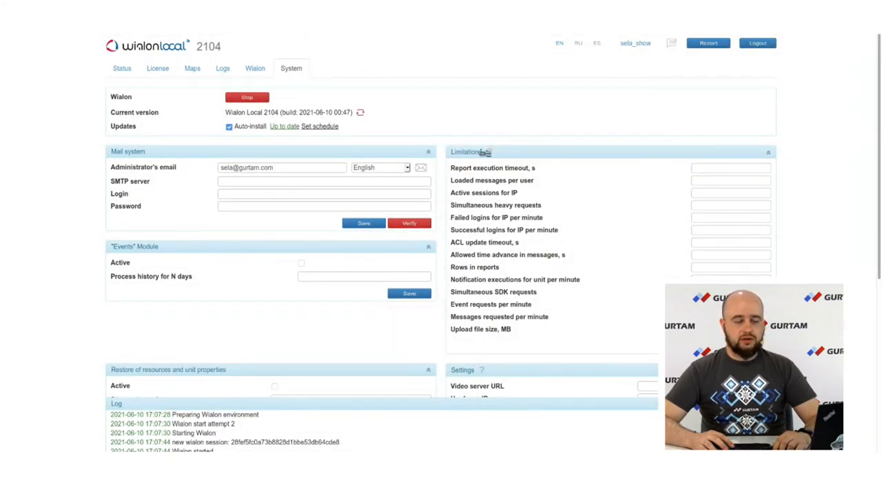
pyautogui.moveTo(420, 168)
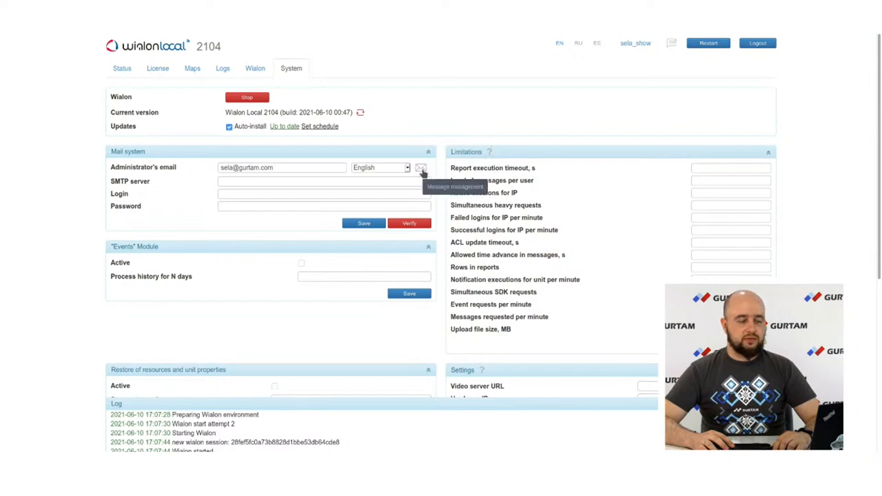
pyautogui.moveTo(421, 171)
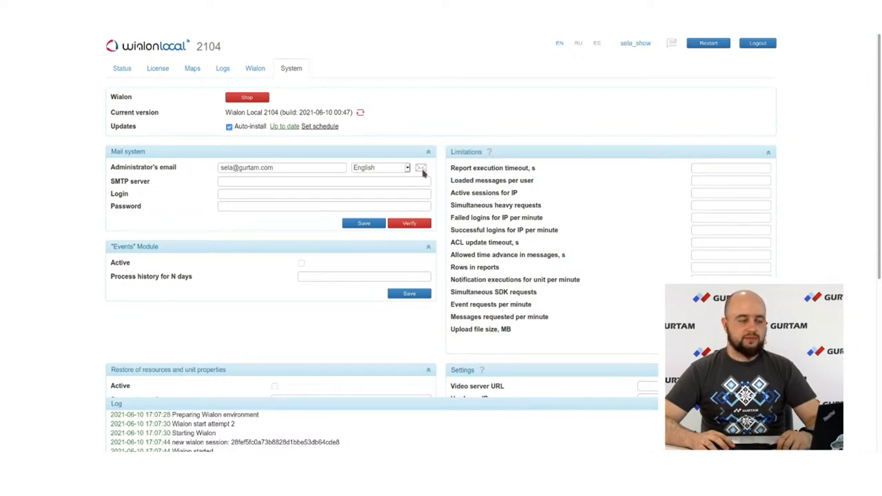
pyautogui.click(422, 168)
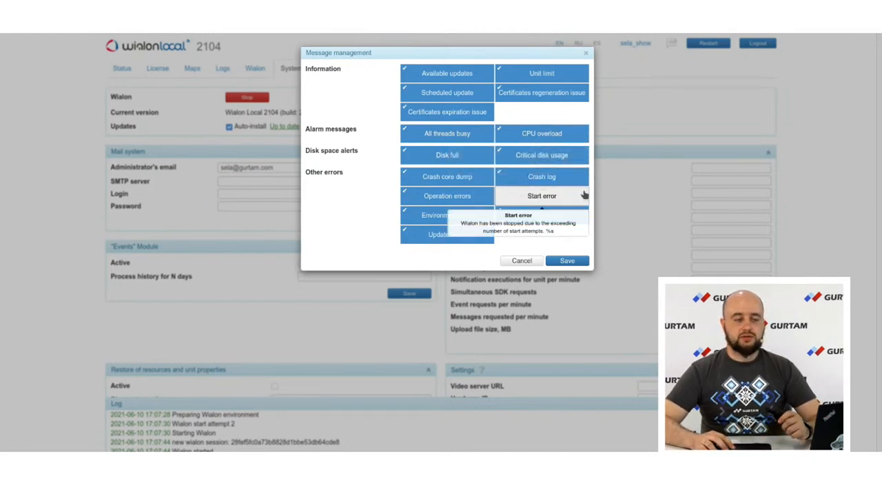
pyautogui.moveTo(582, 200)
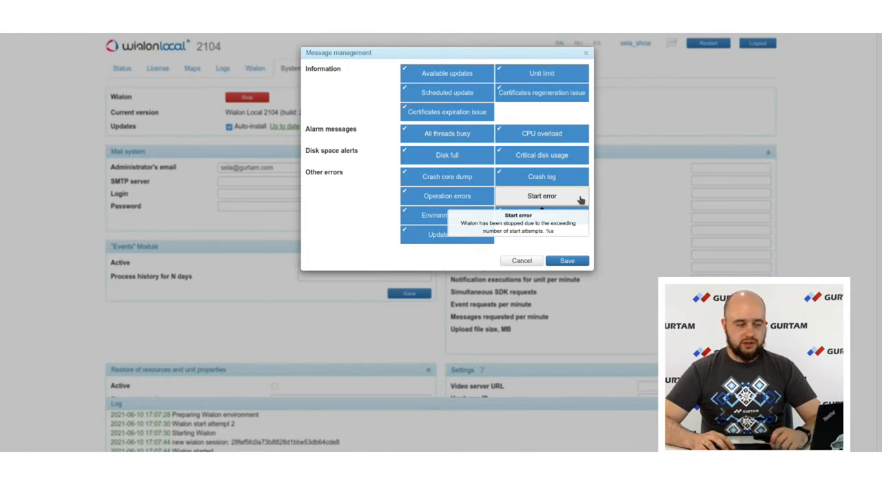
pyautogui.moveTo(541, 155)
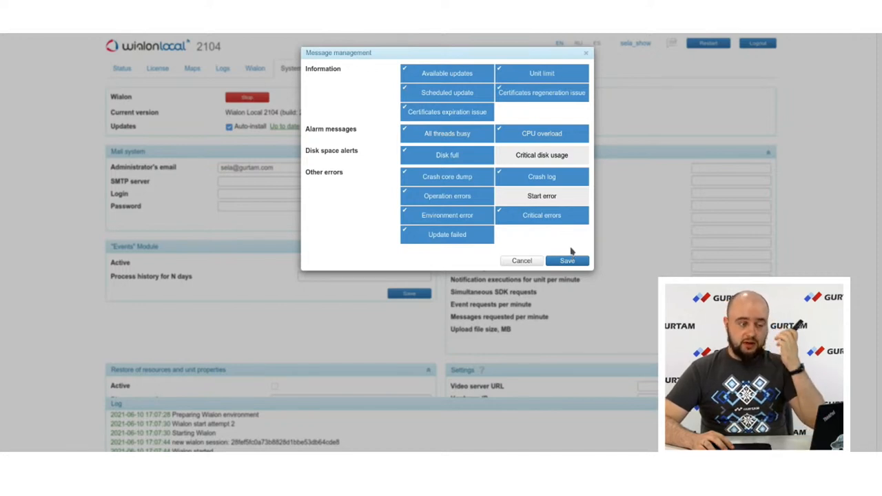
pyautogui.moveTo(584, 113)
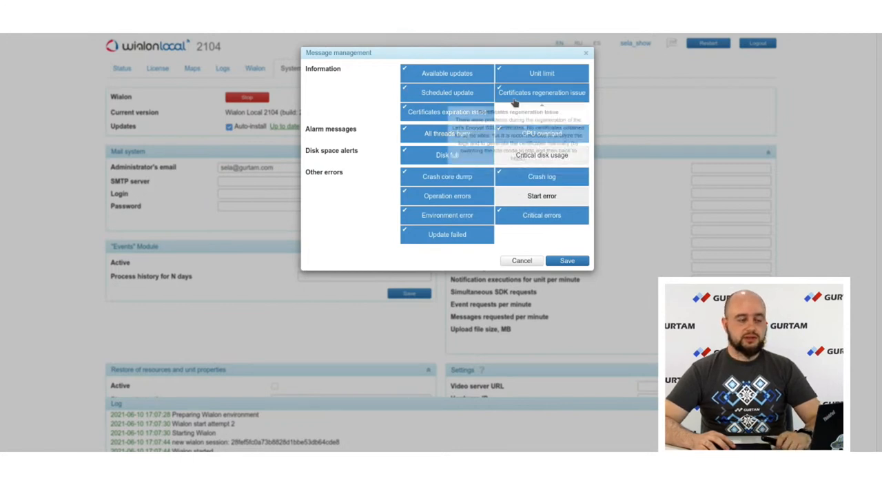
pyautogui.moveTo(542, 93)
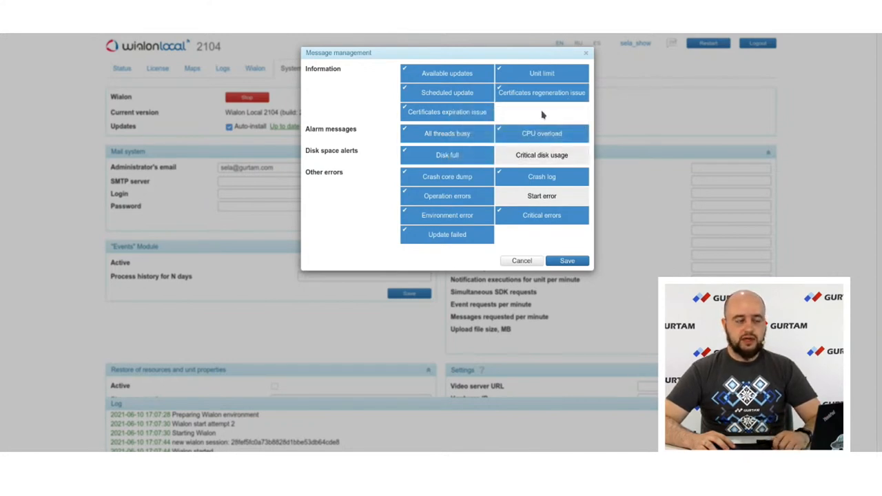
pyautogui.moveTo(447, 112)
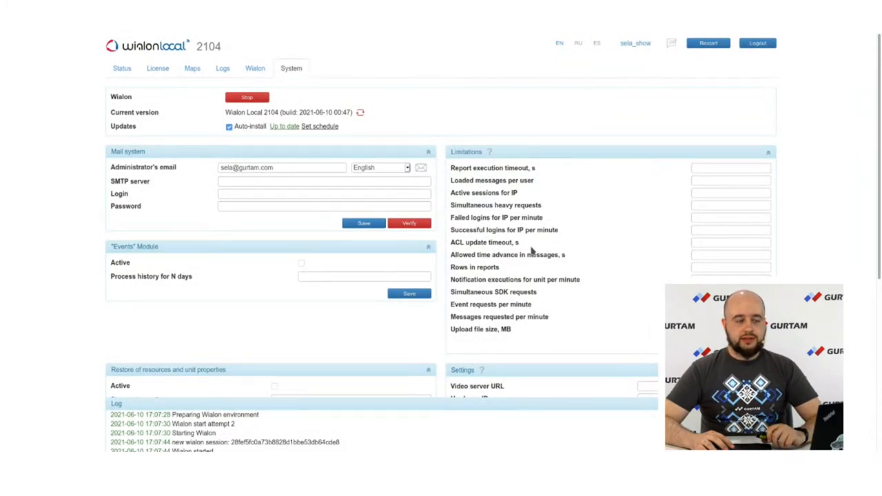
# Expand Export/Import of messages with export type All messages and review the units choices
pyautogui.scroll(-3)
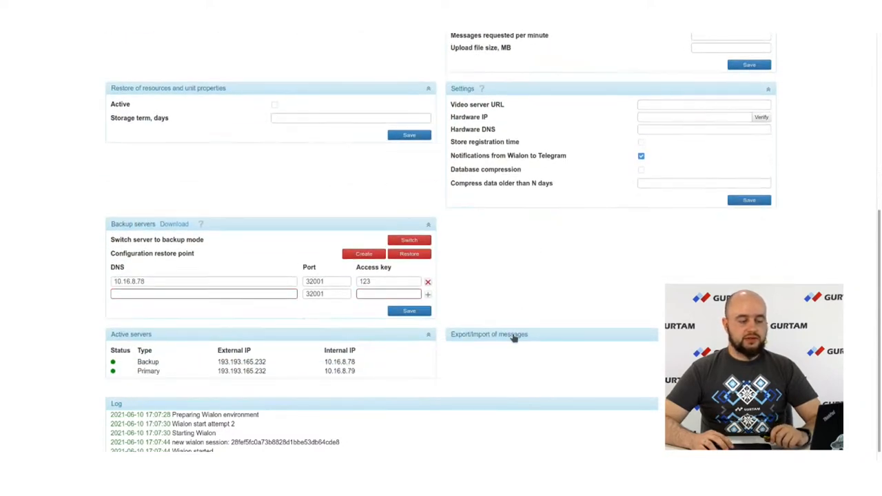
pyautogui.click(488, 335)
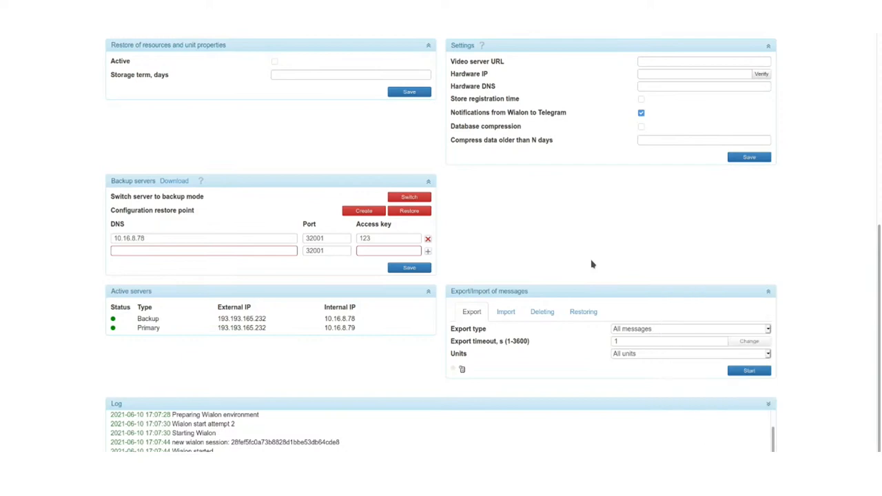
pyautogui.moveTo(556, 239)
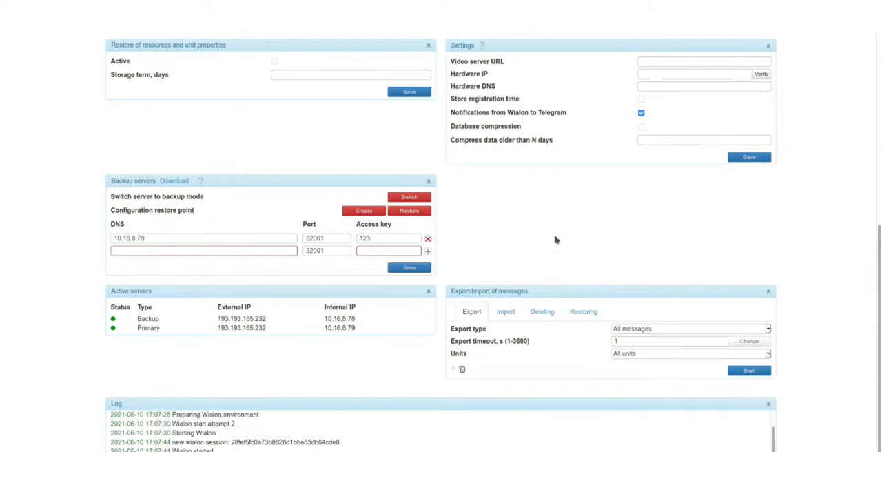
pyautogui.click(689, 327)
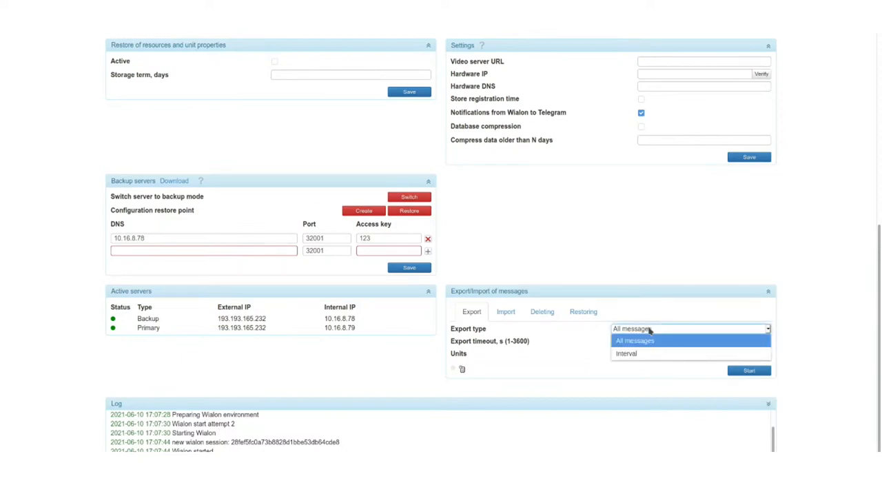
pyautogui.moveTo(637, 350)
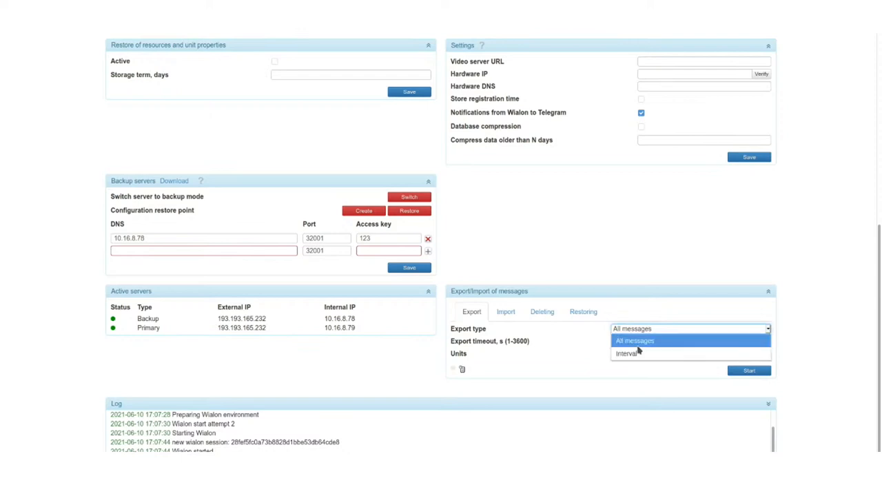
pyautogui.click(634, 340)
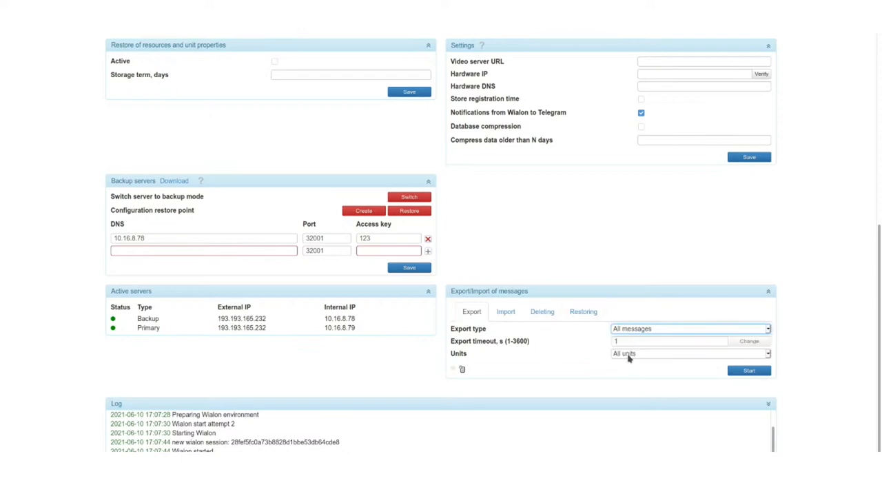
pyautogui.click(689, 353)
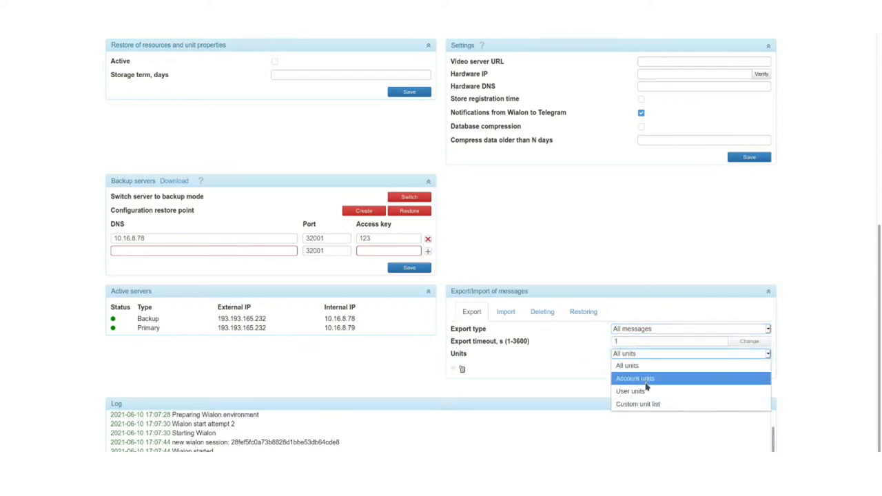
pyautogui.moveTo(645, 404)
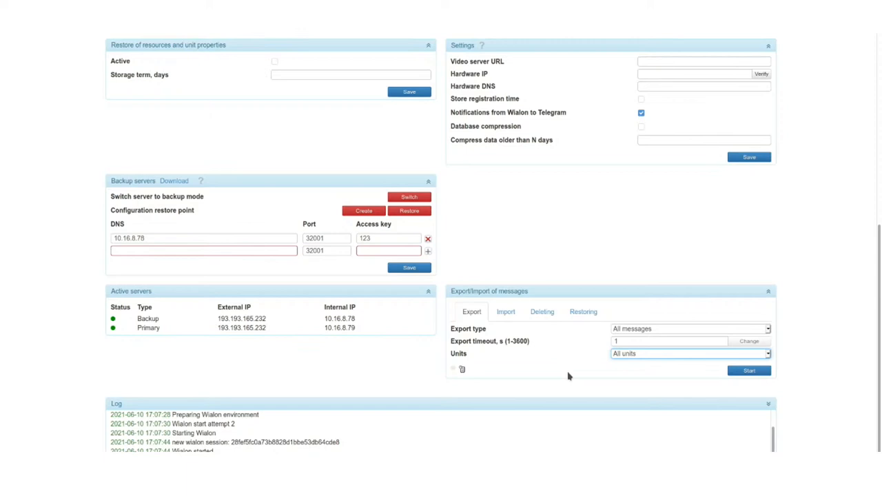
pyautogui.moveTo(609, 365)
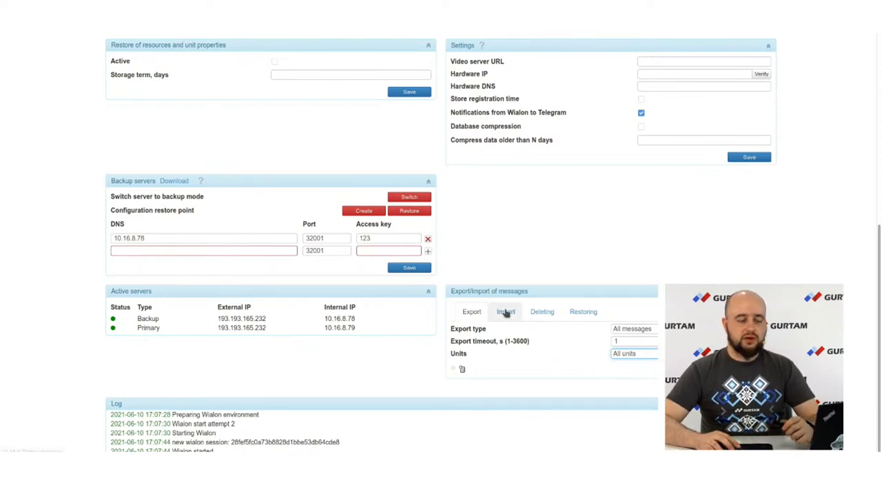
pyautogui.click(505, 311)
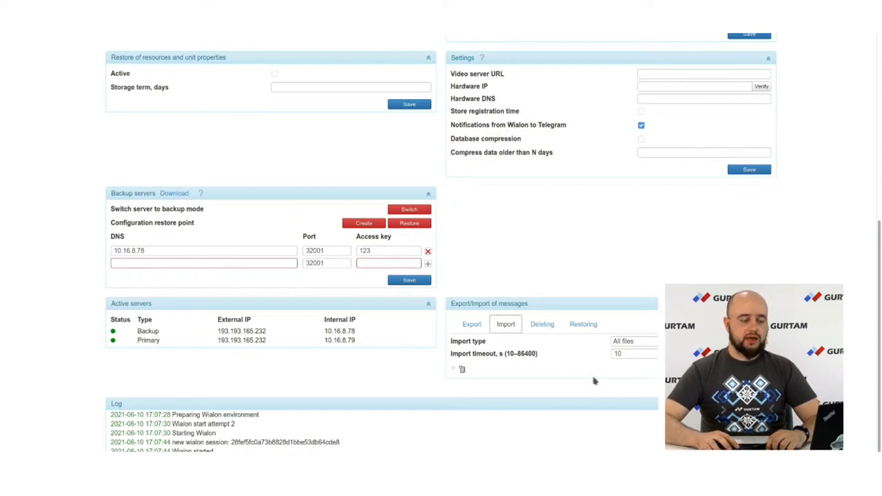
pyautogui.click(541, 324)
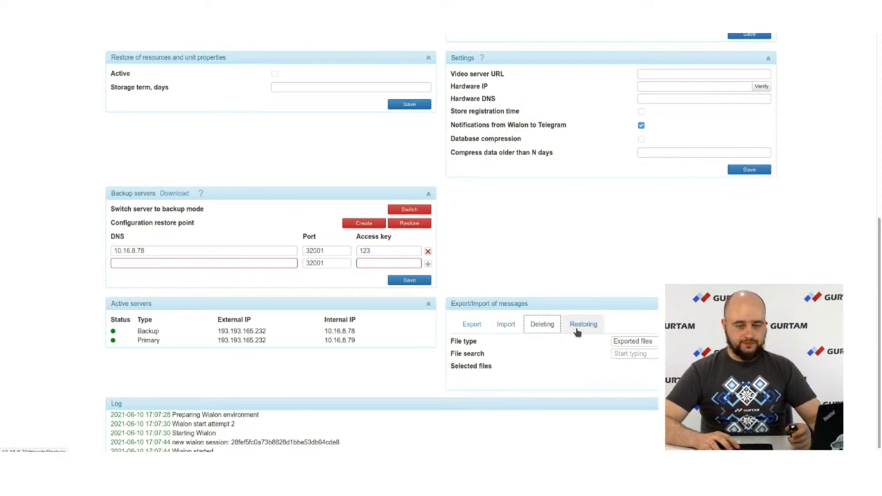
pyautogui.click(471, 324)
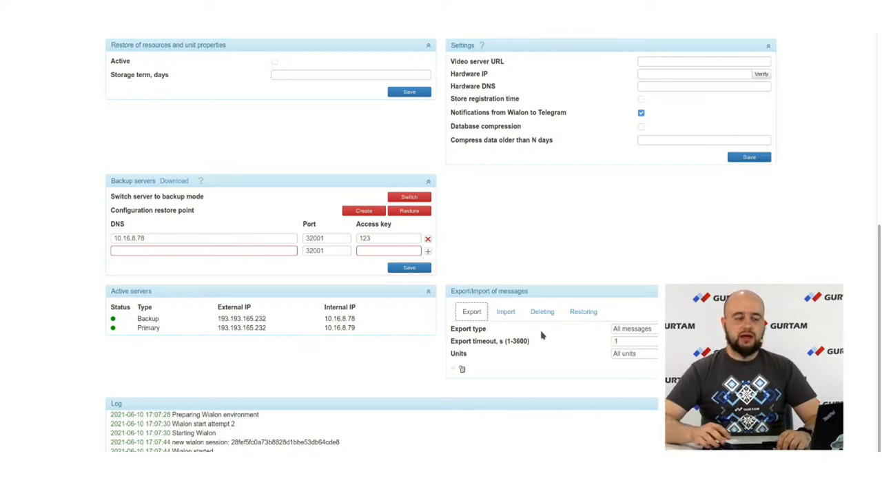
pyautogui.moveTo(455, 369)
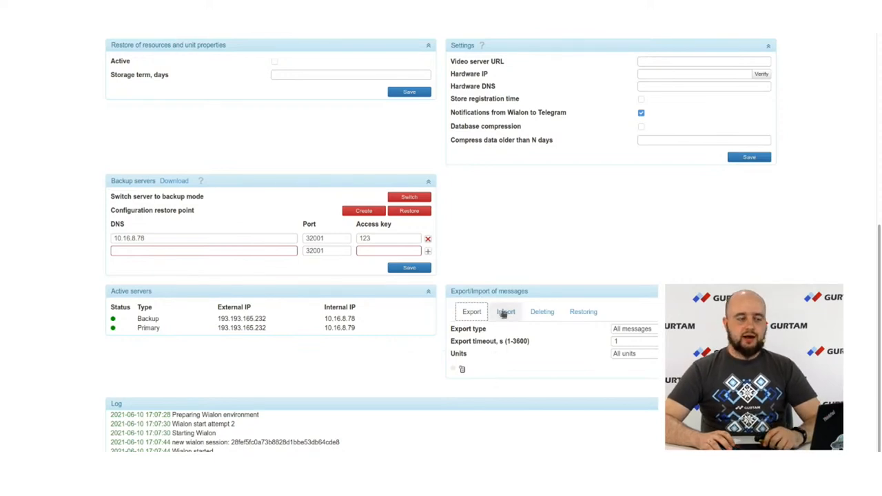
# Enable Database compression and set it to compress data older than 30 days
pyautogui.scroll(3)
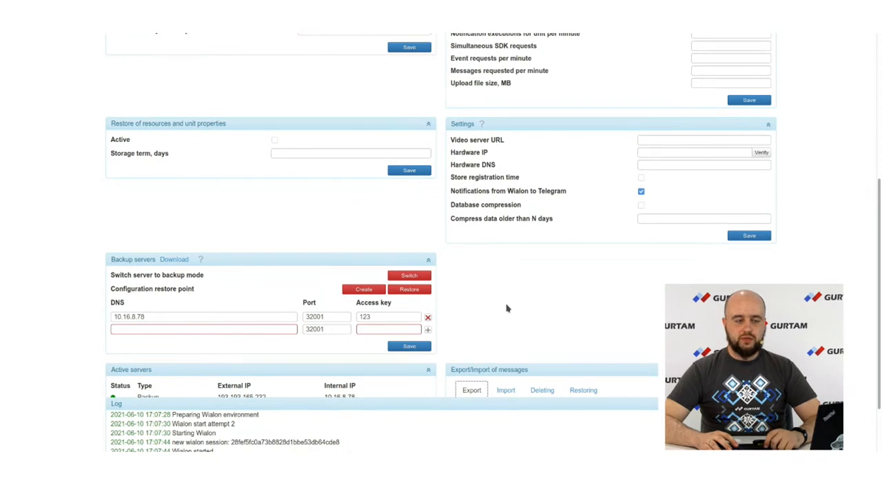
pyautogui.moveTo(476, 208)
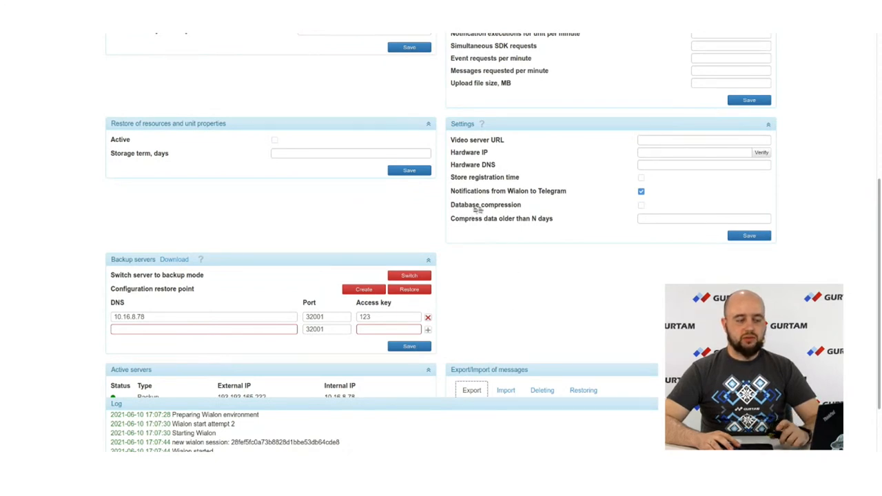
pyautogui.click(639, 204)
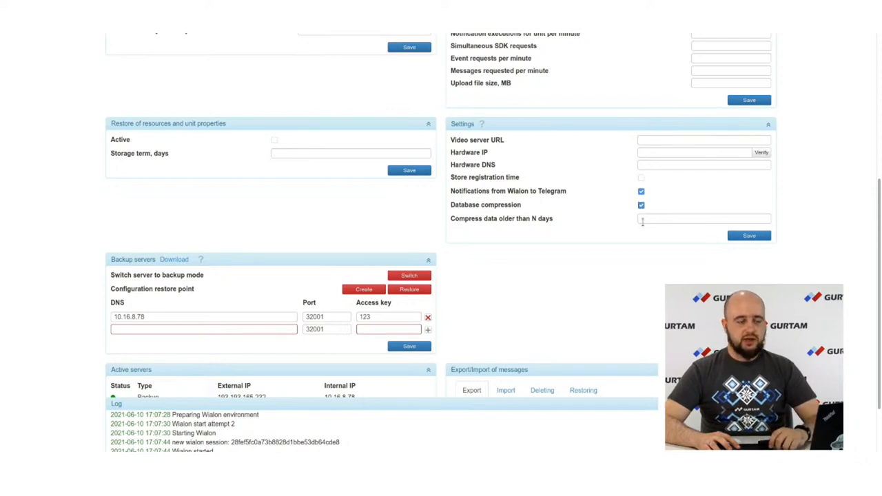
pyautogui.write('30')
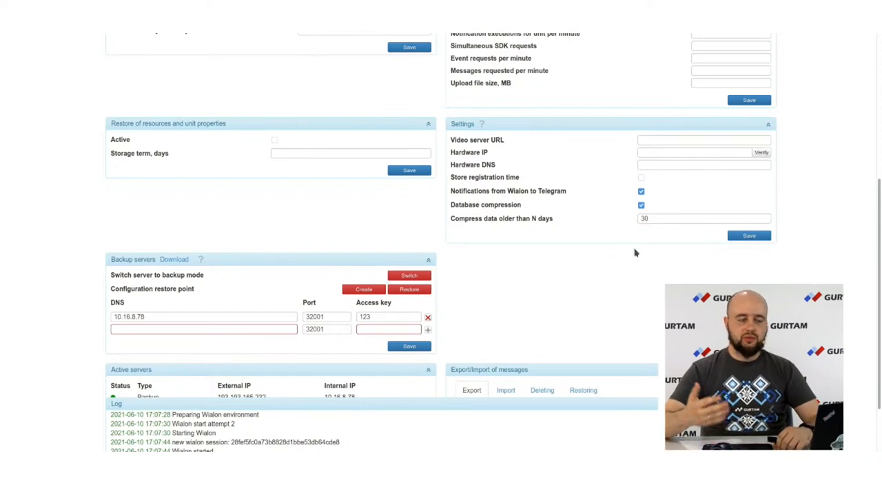
pyautogui.scroll(3)
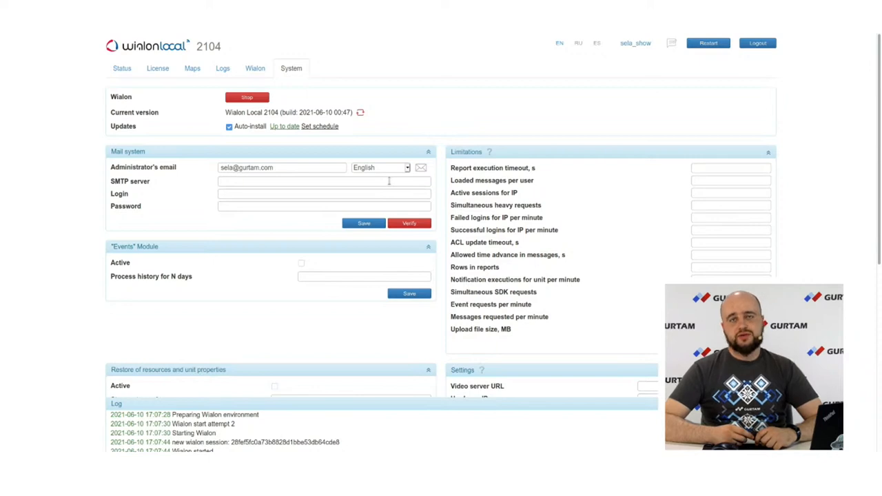
pyautogui.moveTo(378, 190)
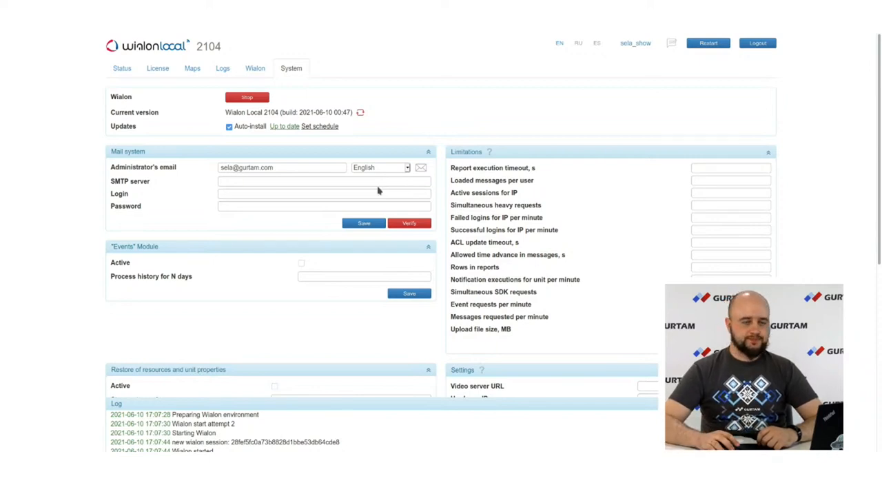
pyautogui.moveTo(124, 55)
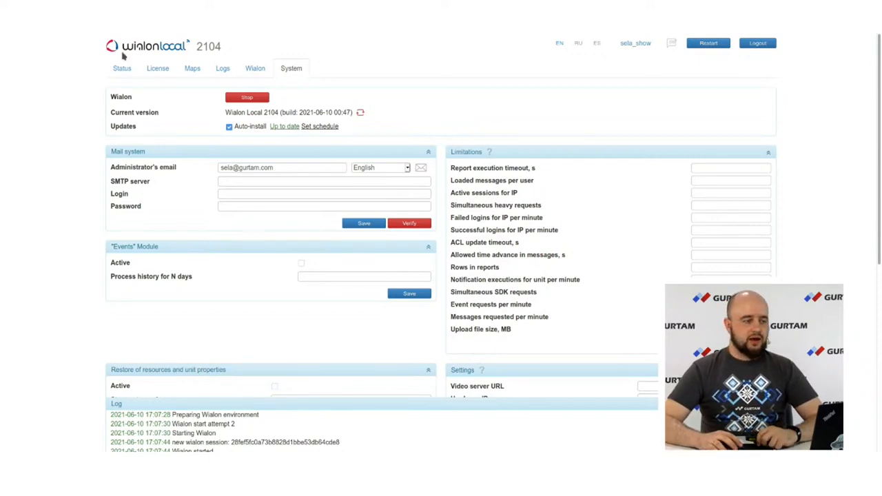
# Go to the Wialon section and edit the Wialon Web site's settings
pyautogui.click(254, 68)
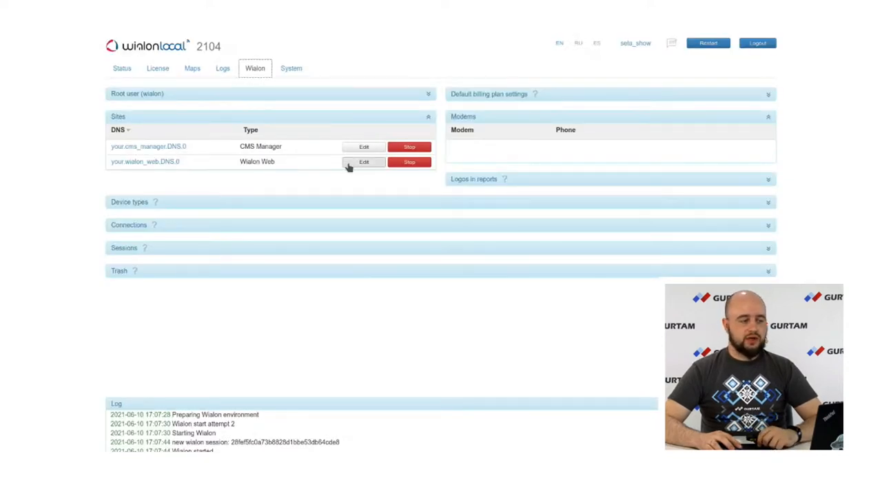
pyautogui.click(363, 162)
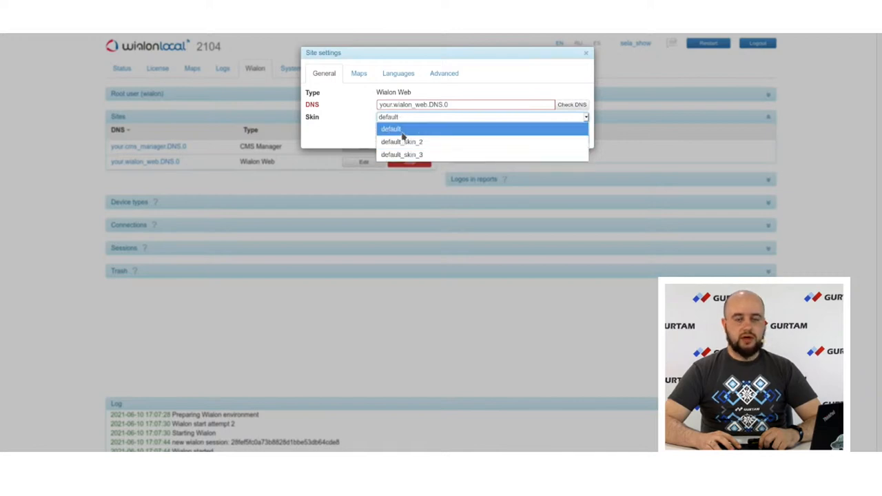
pyautogui.moveTo(402, 154)
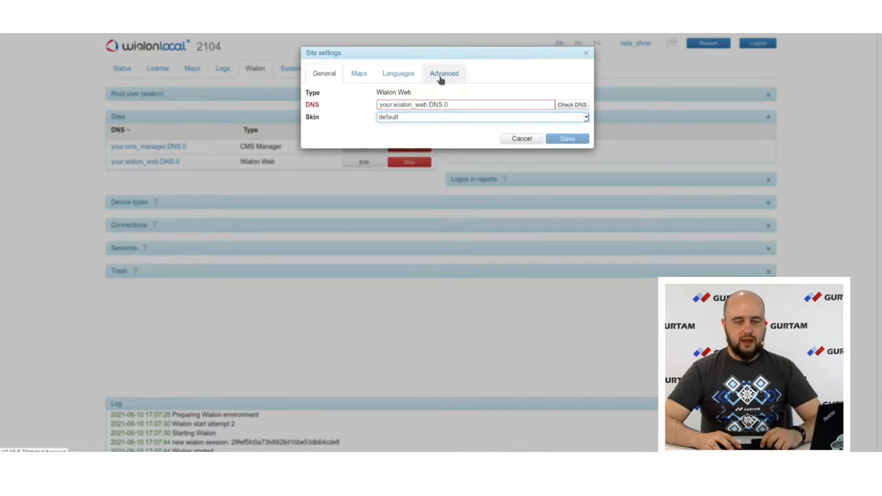
# In Advanced settings, set Protocol to http + https with Let's Encrypt SSL, then close the dialog
pyautogui.click(444, 73)
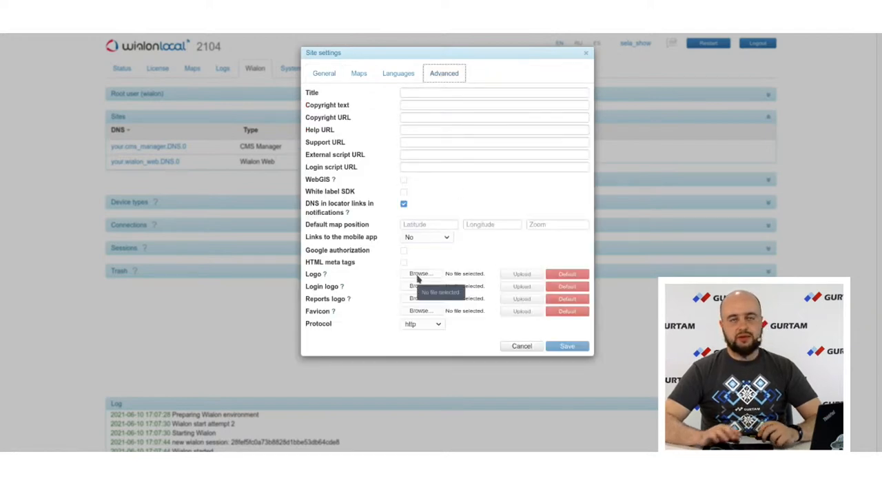
pyautogui.moveTo(453, 255)
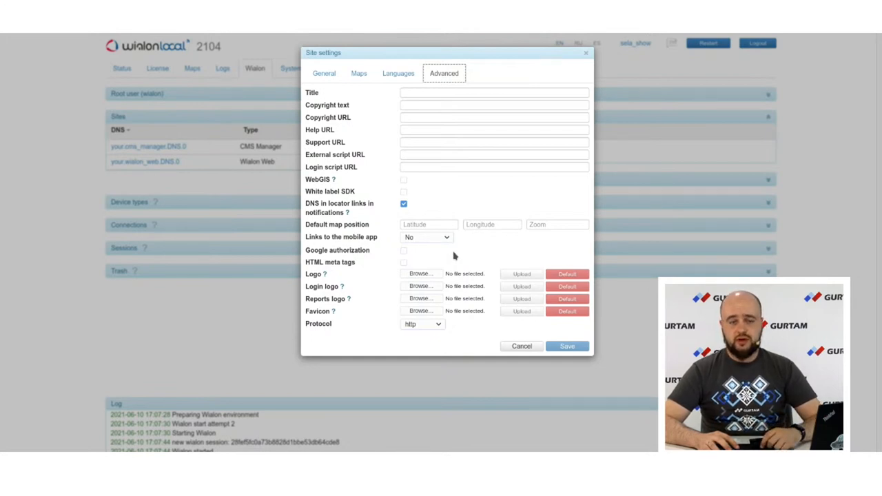
pyautogui.click(422, 324)
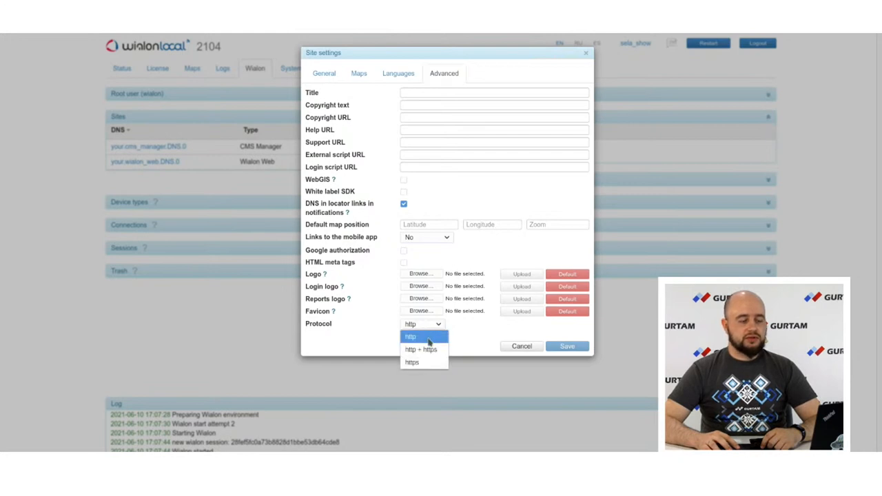
pyautogui.click(422, 350)
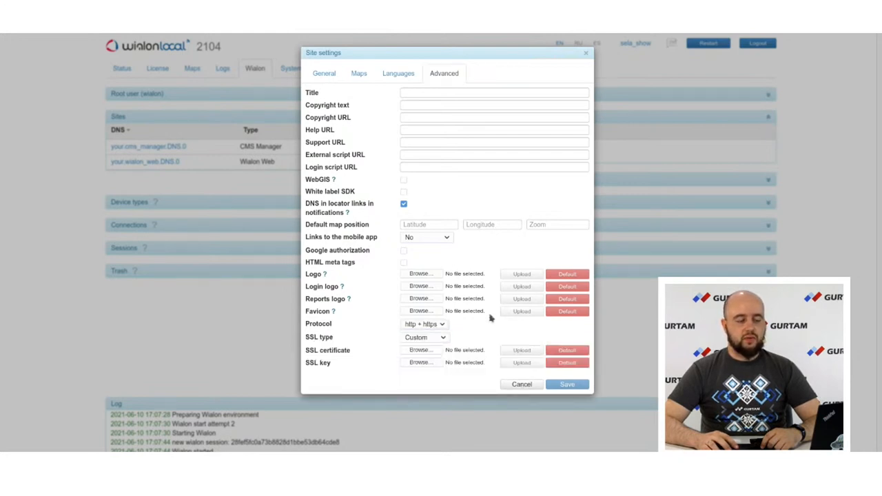
pyautogui.click(424, 336)
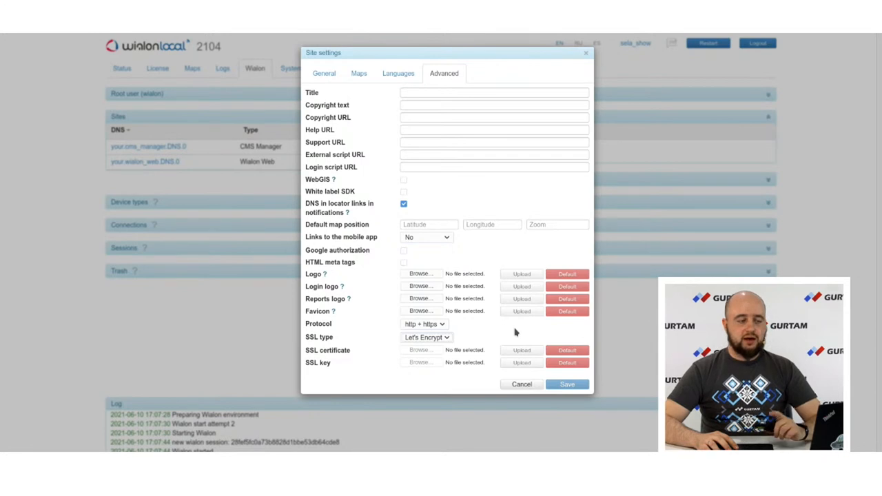
pyautogui.moveTo(356, 193)
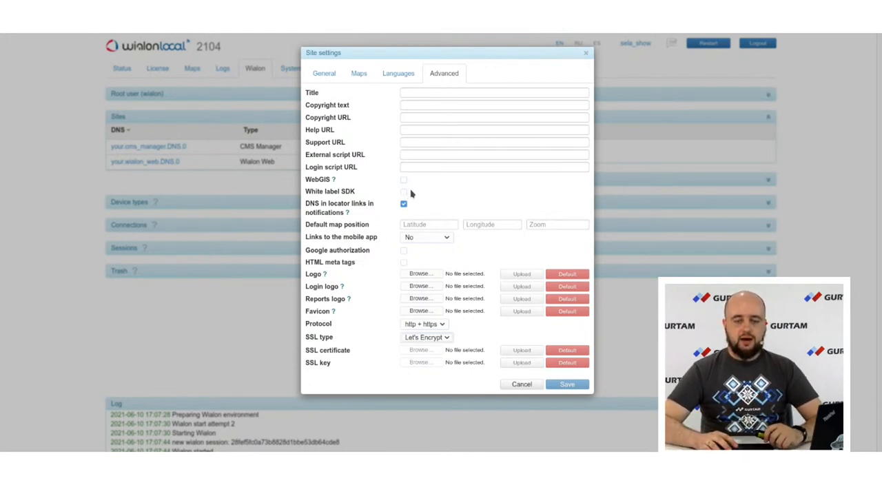
pyautogui.click(520, 383)
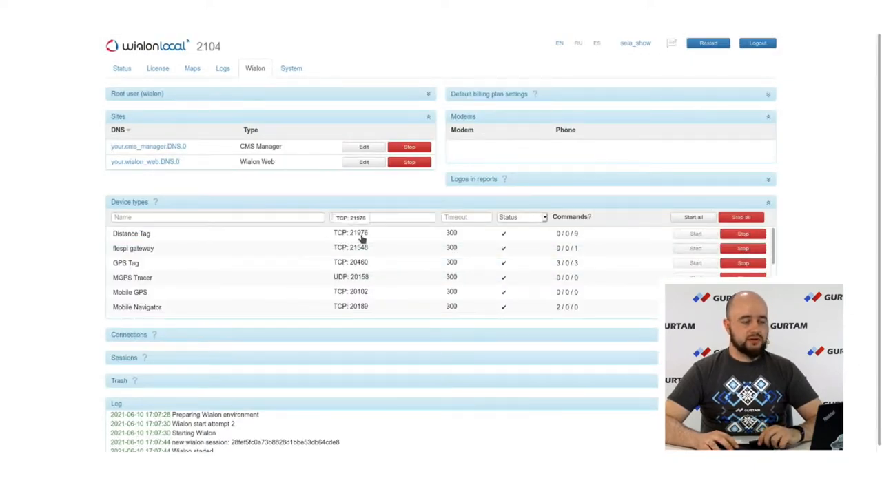
# Edit the Distance Tag device type's port, then dismiss the editor leaving TCP 21976
pyautogui.click(350, 233)
pyautogui.write('25000')
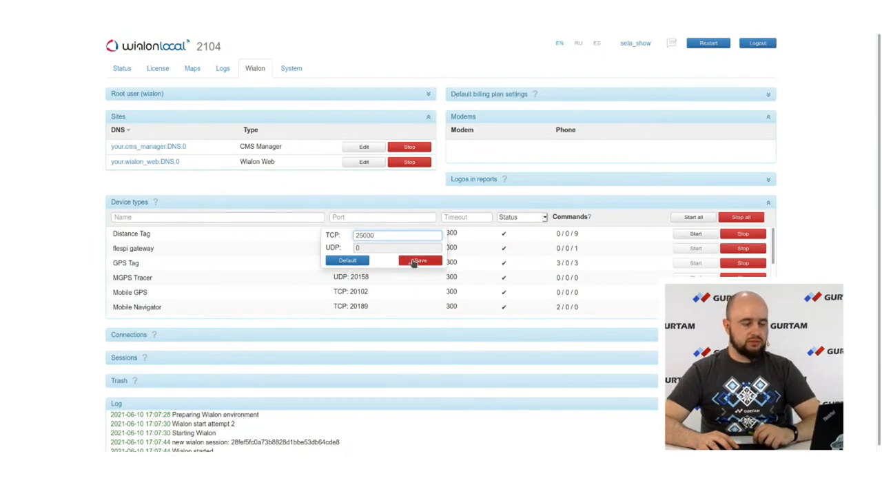
pyautogui.click(419, 261)
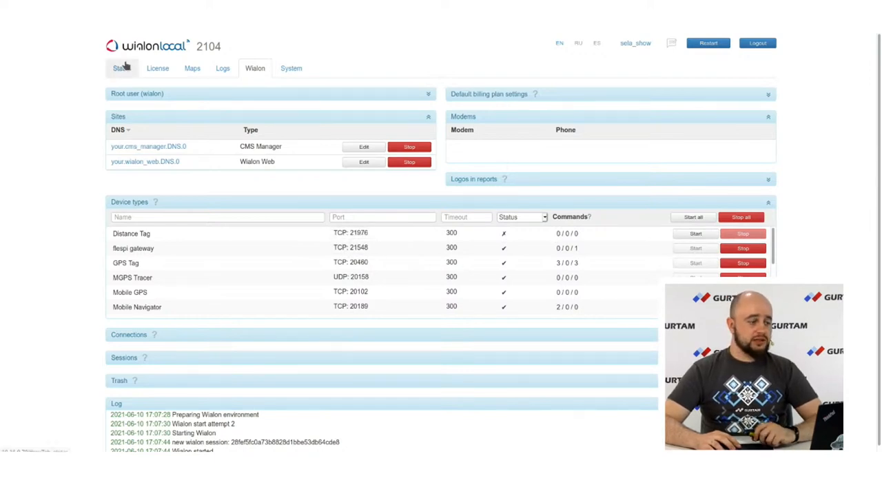
# Go to the Status page and view the Network speed, then Network traffic charts
pyautogui.click(121, 67)
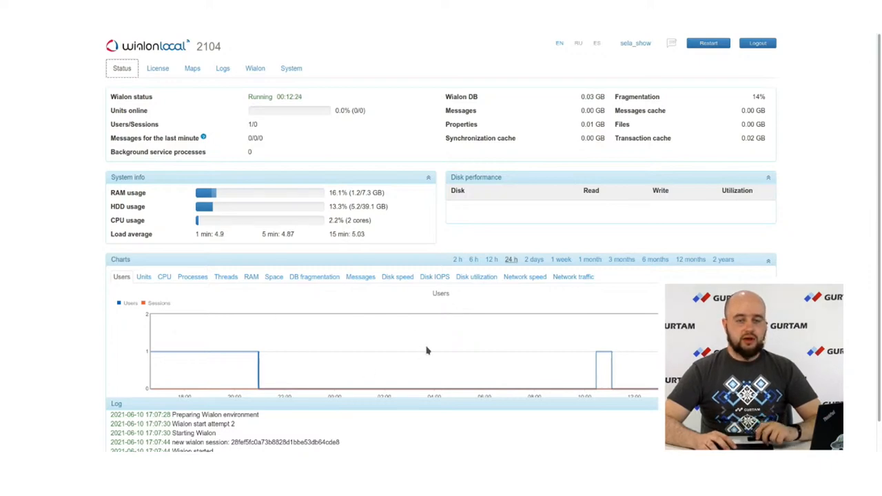
pyautogui.moveTo(510, 288)
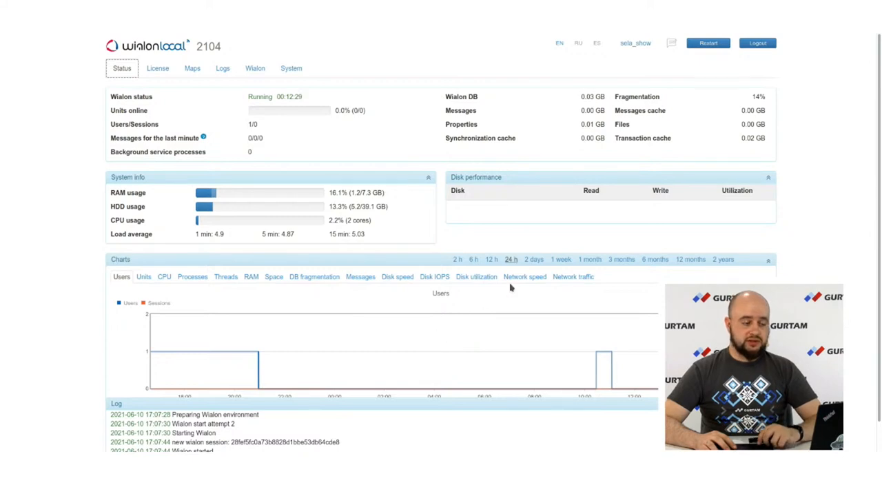
pyautogui.click(523, 276)
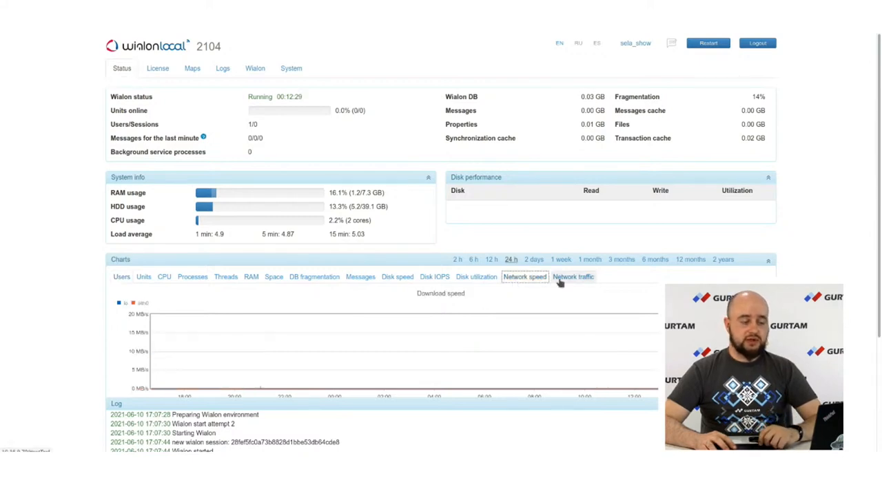
pyautogui.click(573, 276)
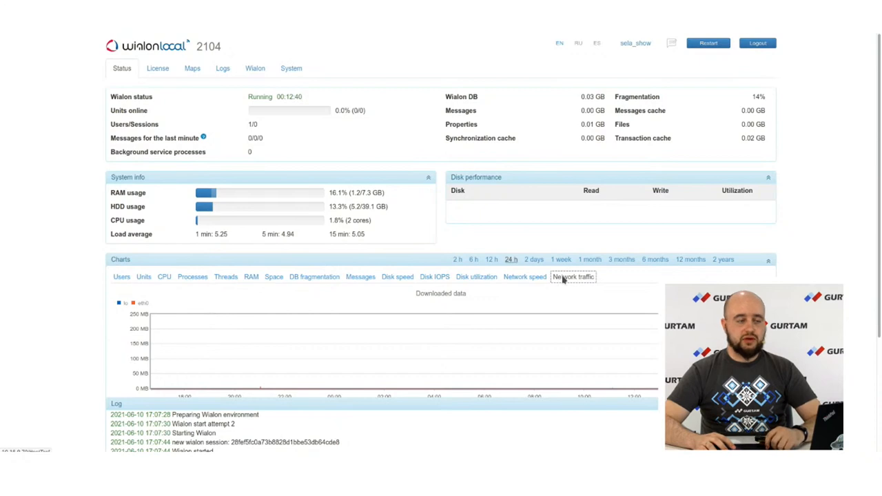
pyautogui.moveTo(565, 285)
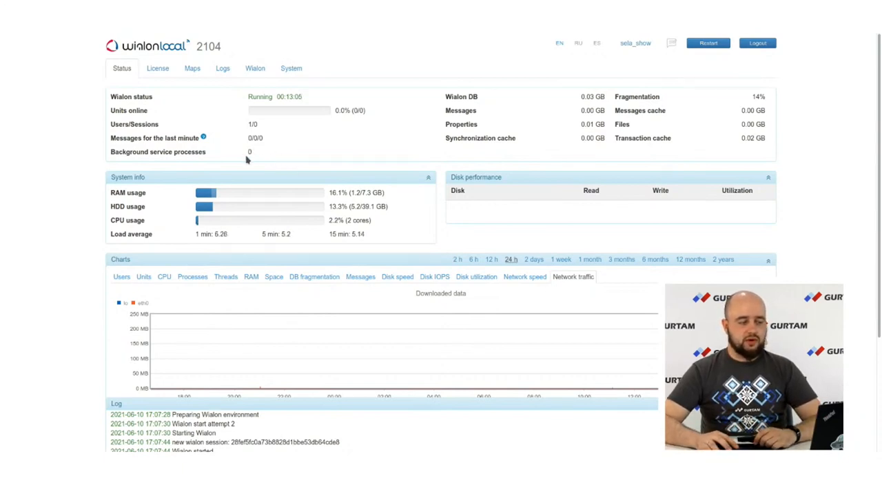
pyautogui.moveTo(374, 155)
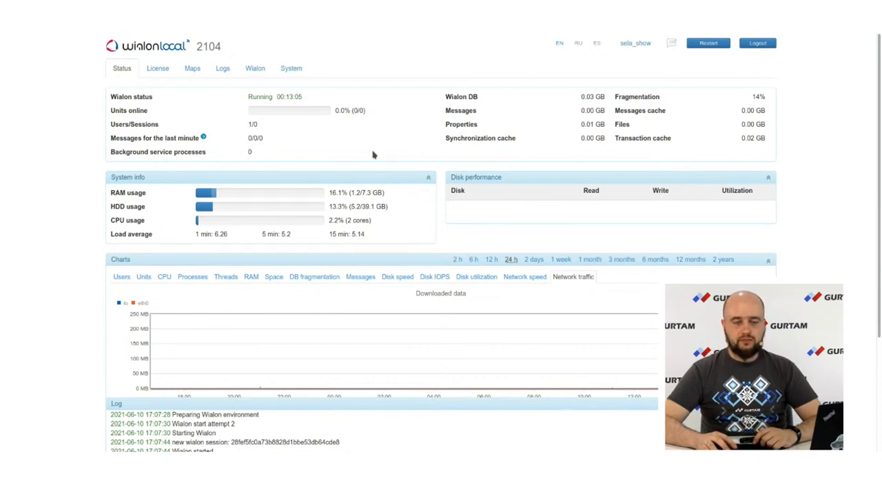